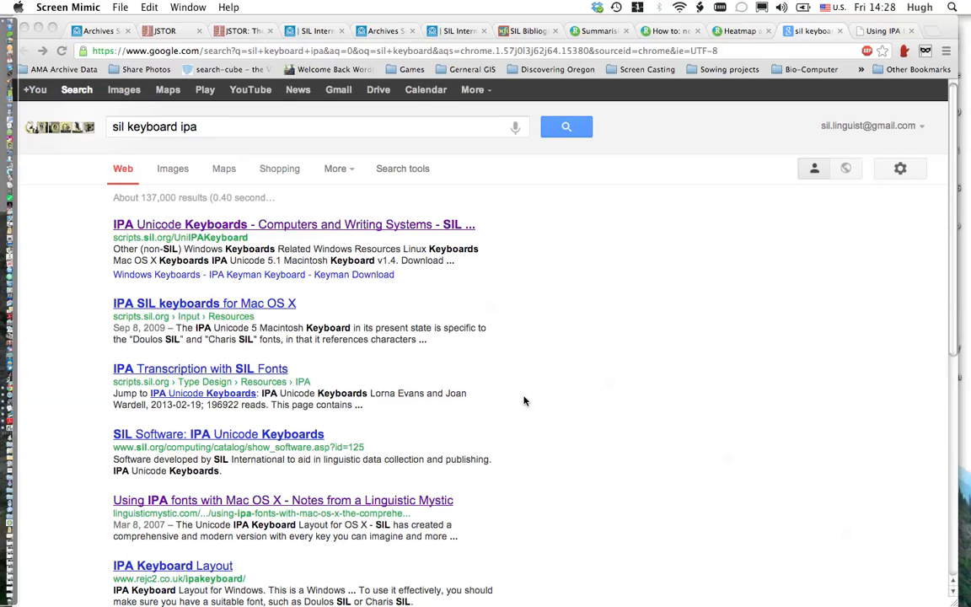
mouse_move(639, 329)
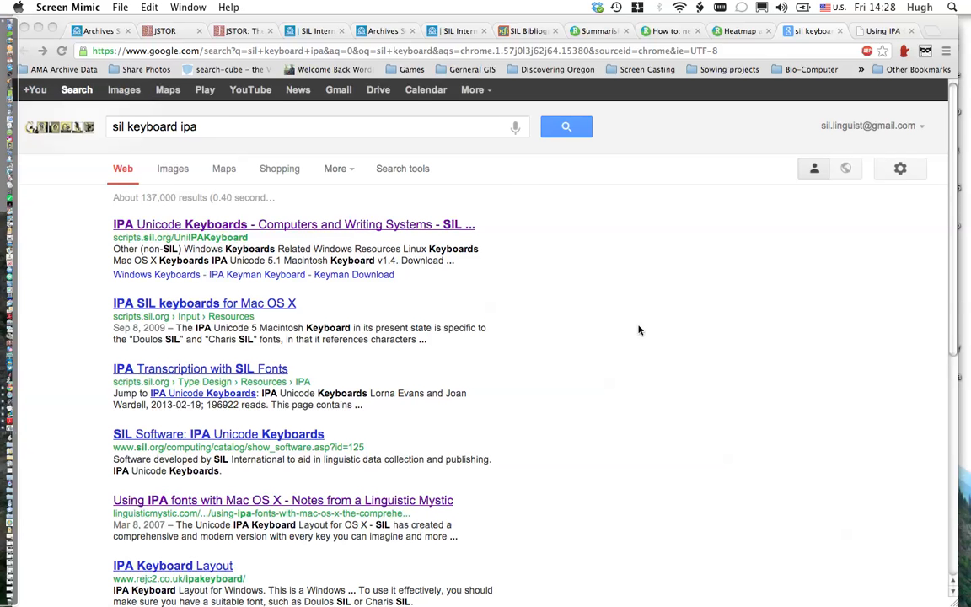
mouse_move(680, 340)
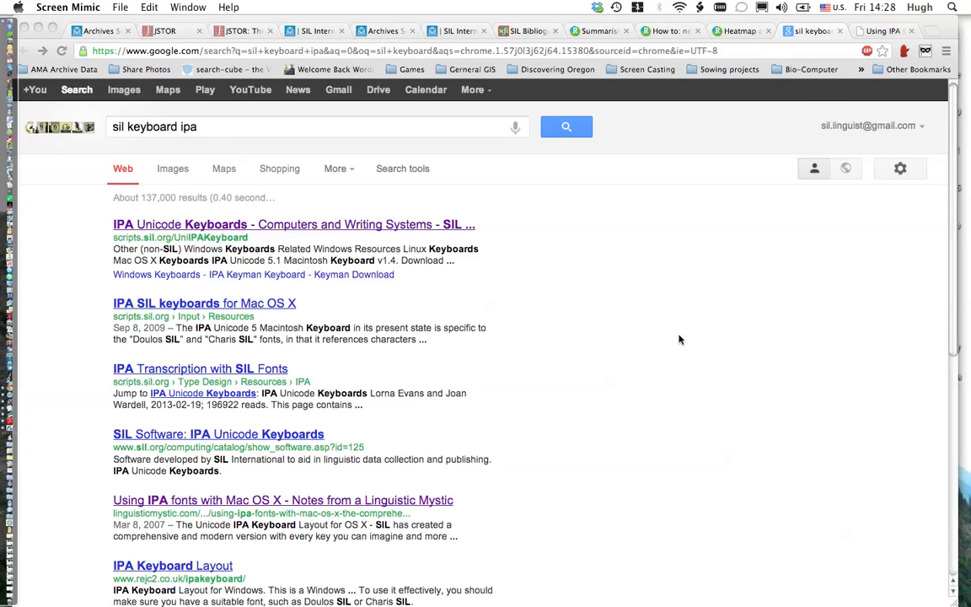
mouse_move(806, 94)
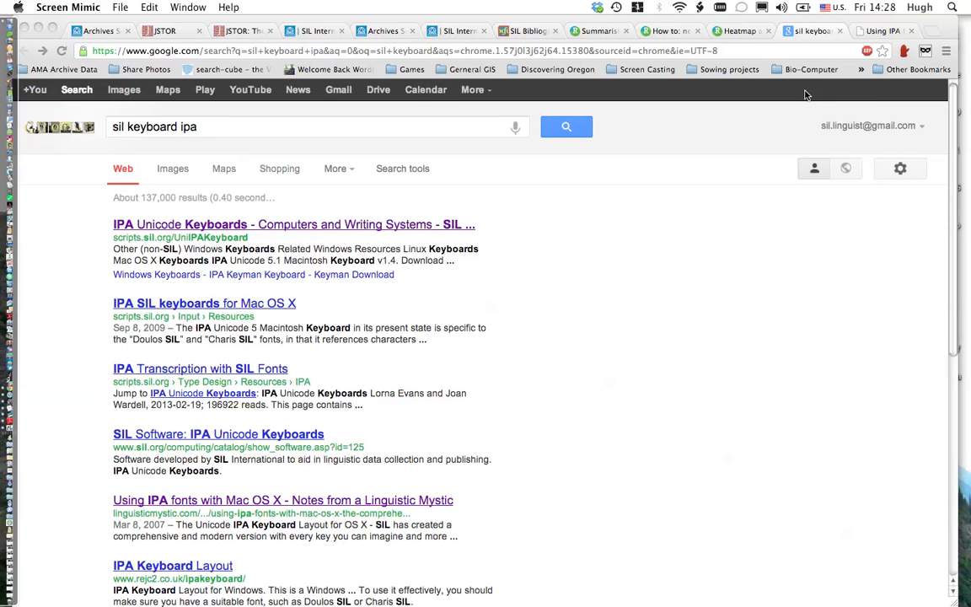
mouse_move(805, 107)
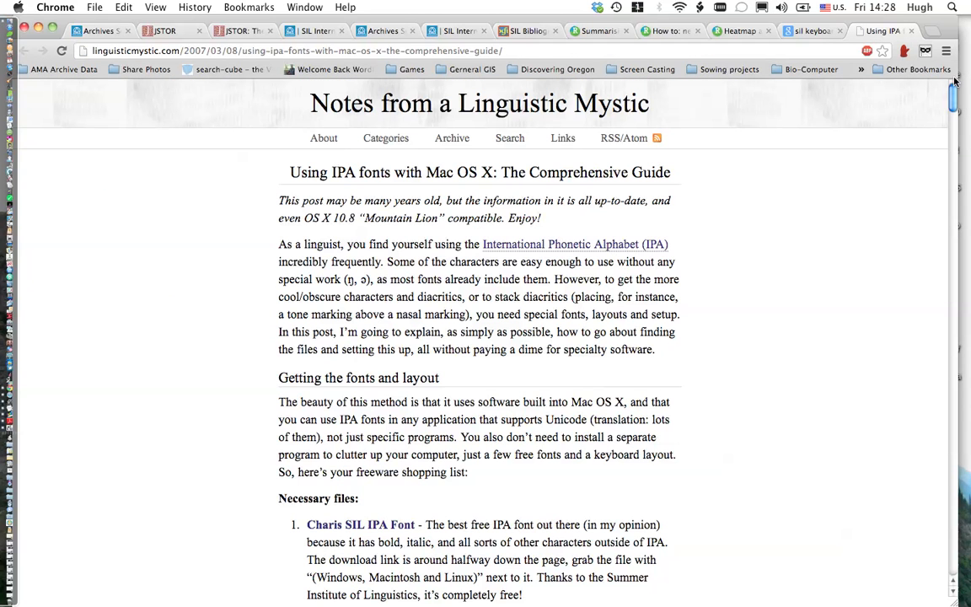
mouse_move(508, 154)
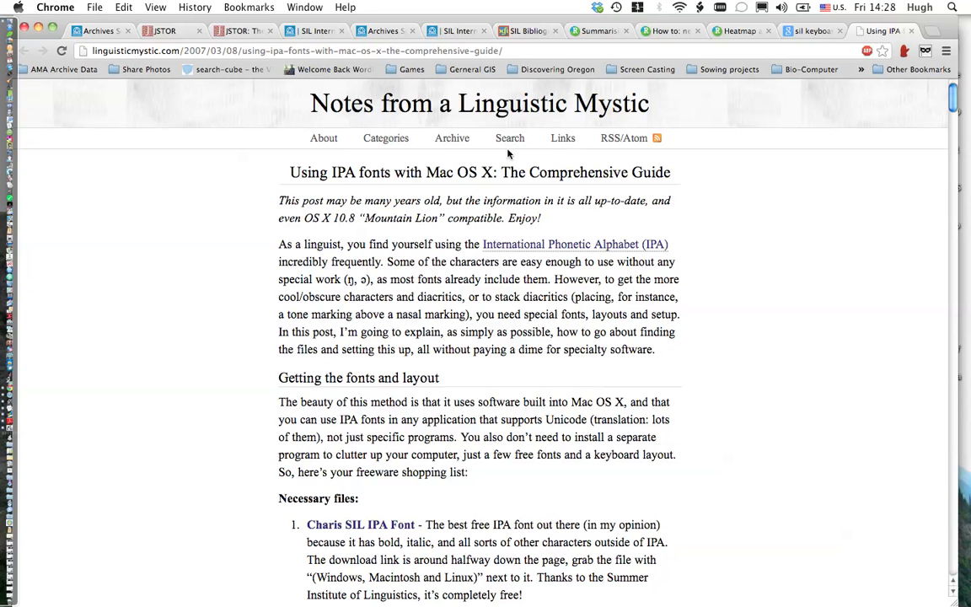
mouse_move(299, 261)
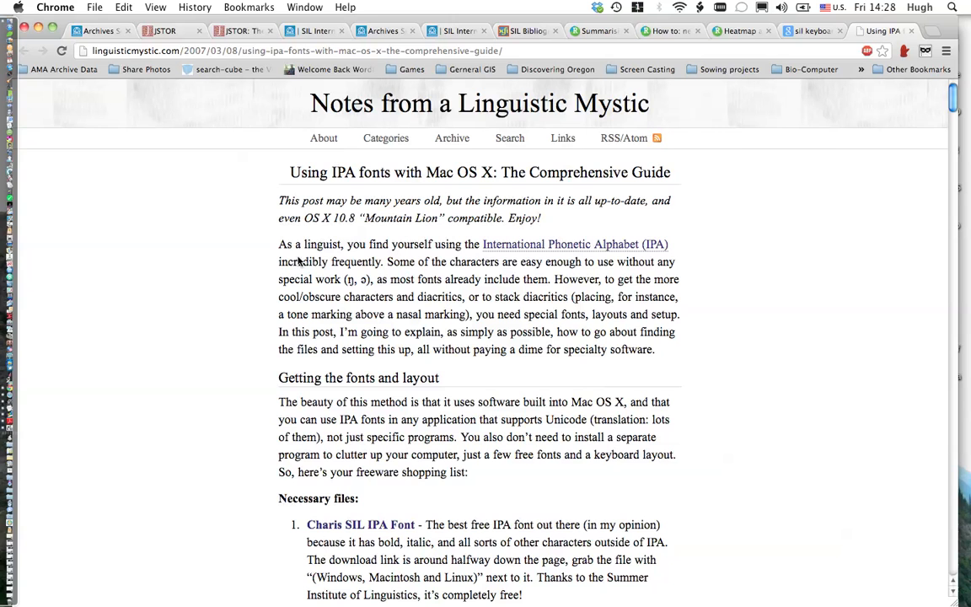
mouse_move(217, 372)
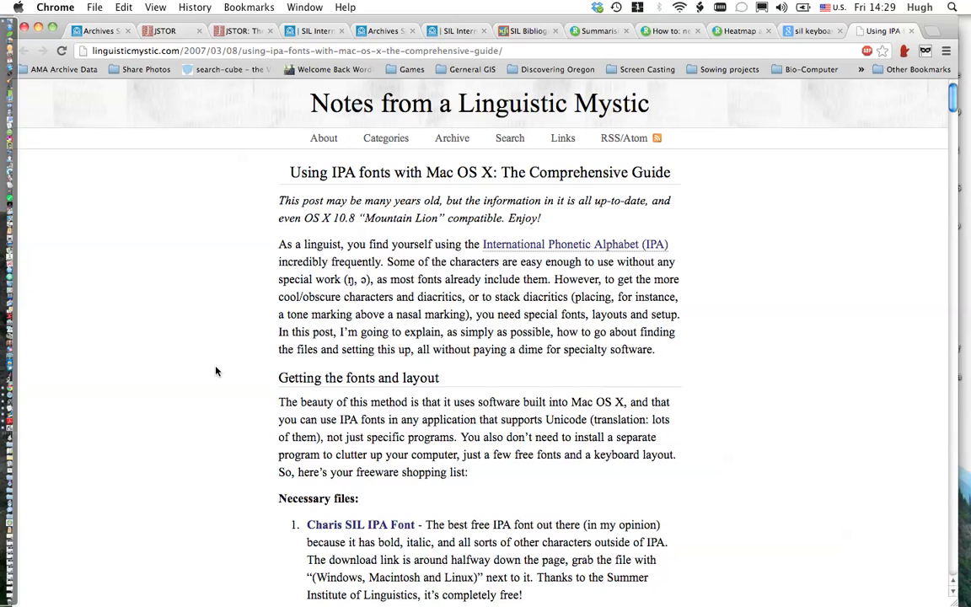
scroll(down, 3)
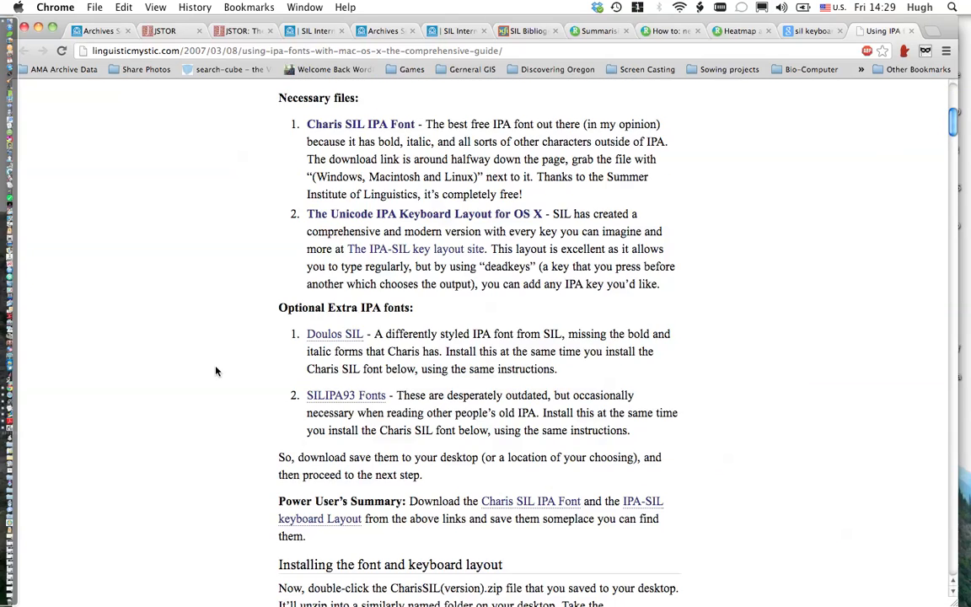
scroll(down, 3)
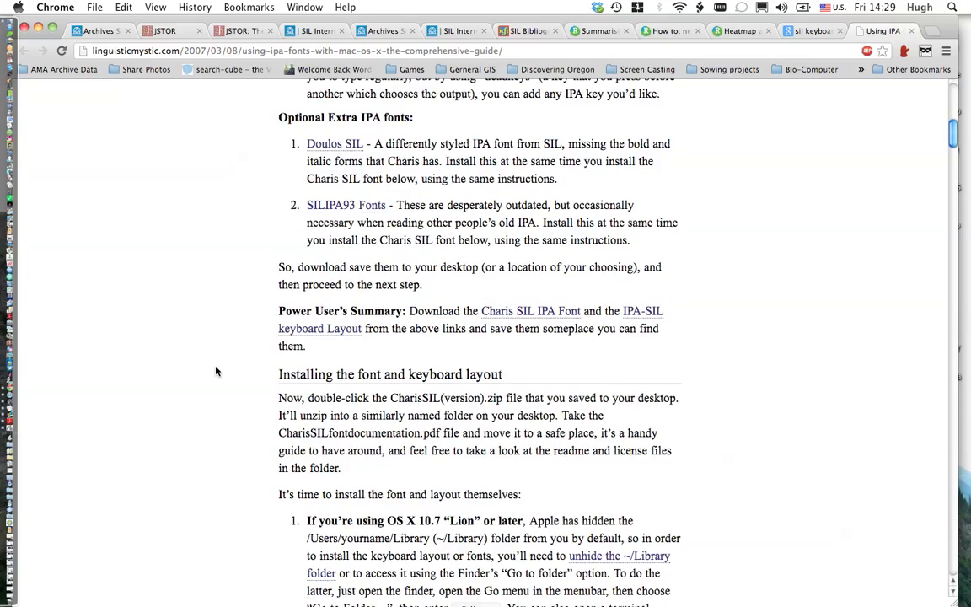
scroll(down, 3)
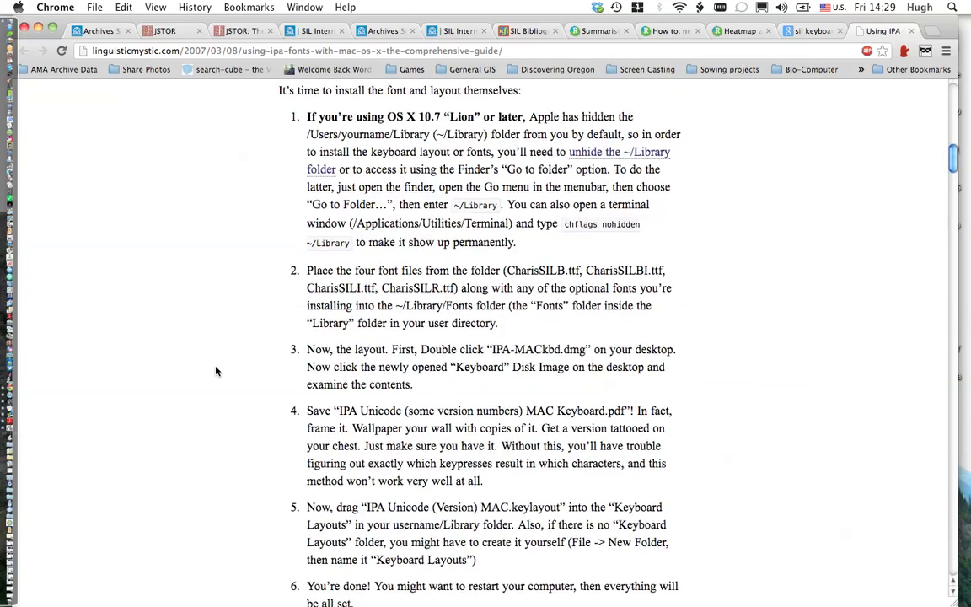
scroll(down, 3)
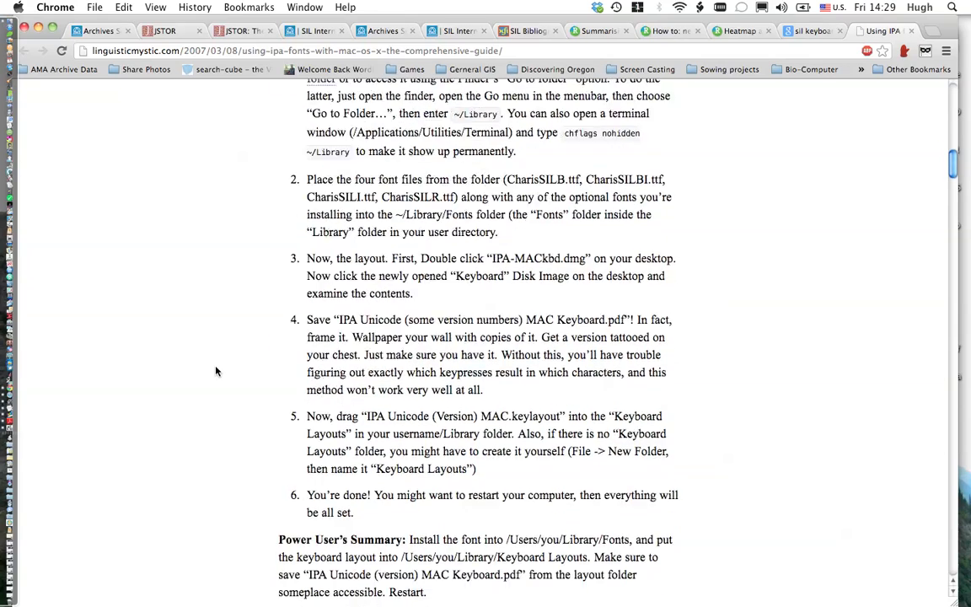
scroll(down, 3)
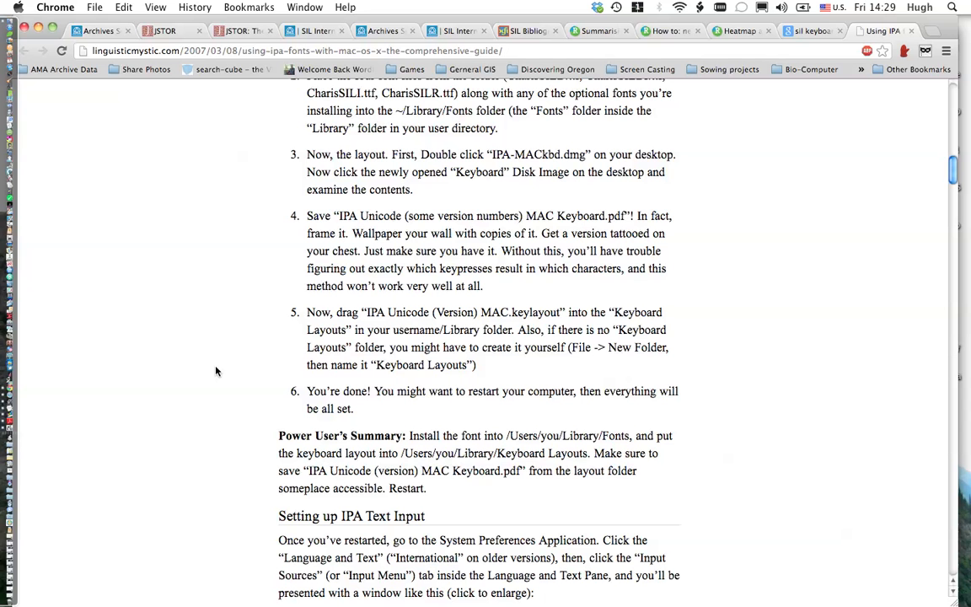
mouse_move(543, 296)
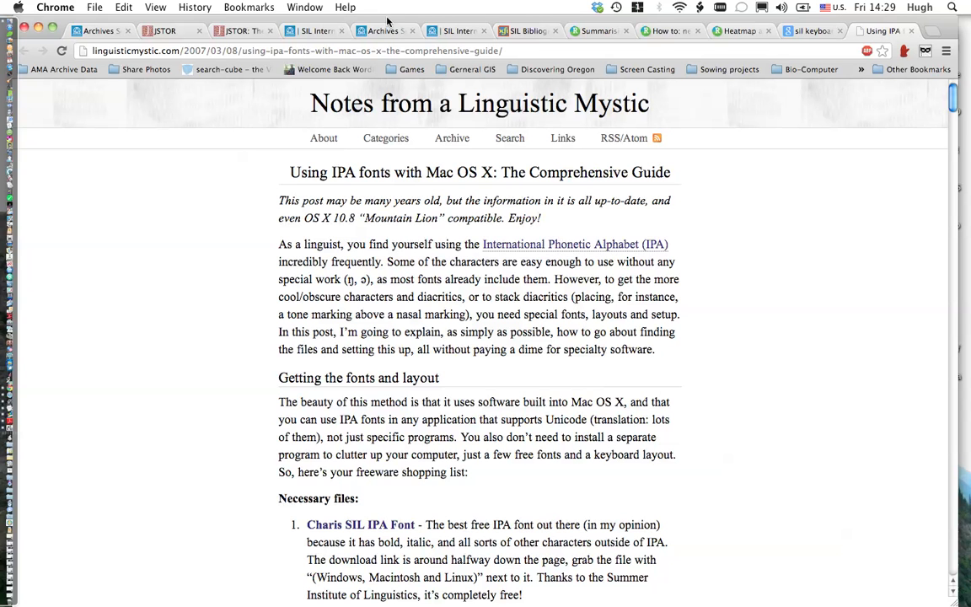
mouse_move(21, 12)
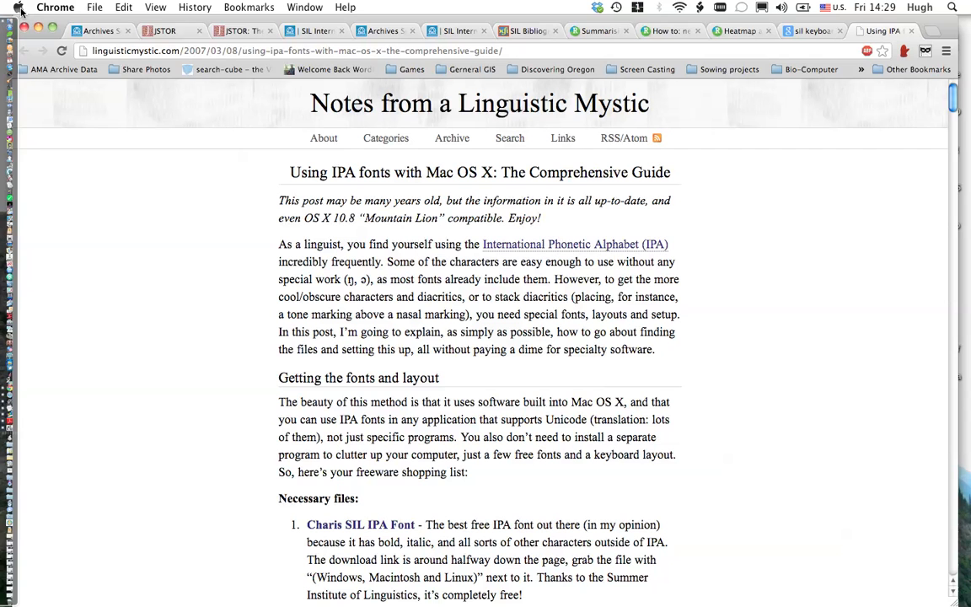
Launch System Preferences from the Apple menu and go to the Language & Text pane.
click(17, 6)
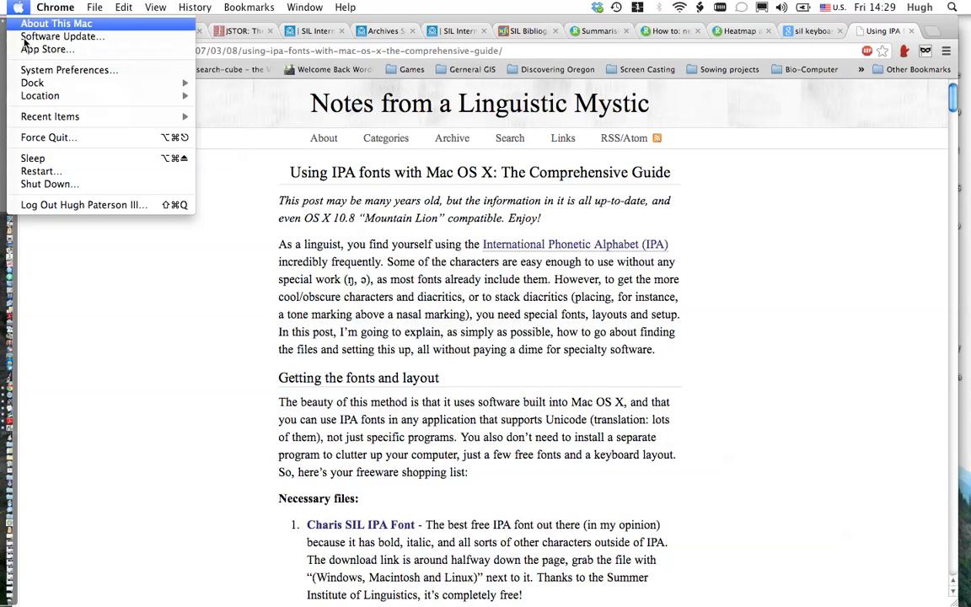
mouse_move(42, 70)
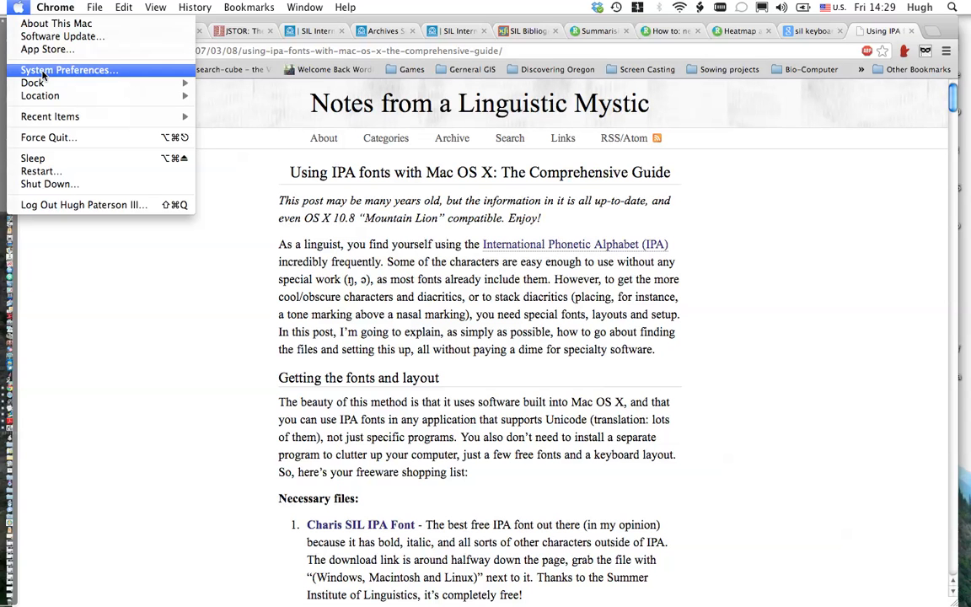
click(69, 70)
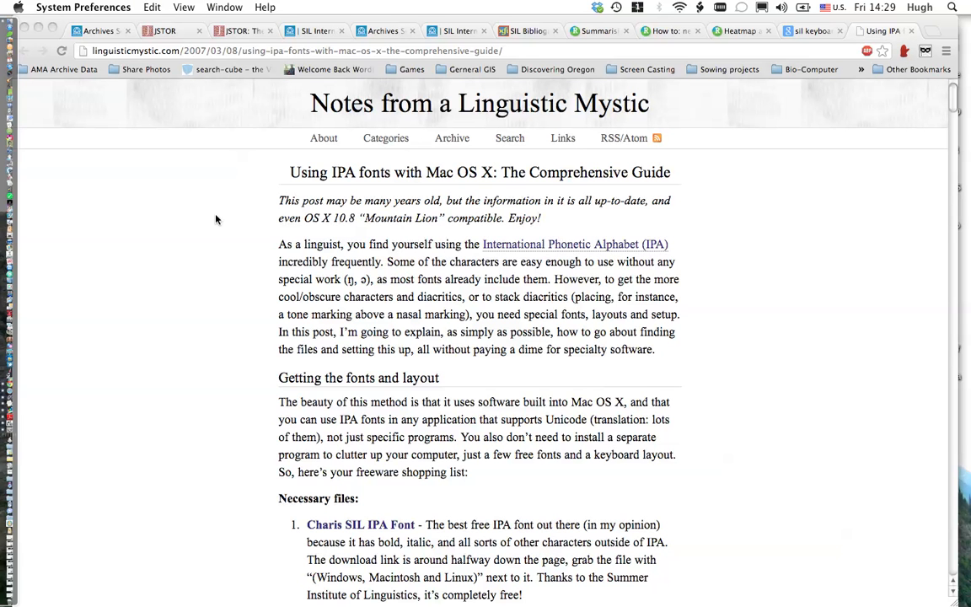
mouse_move(768, 17)
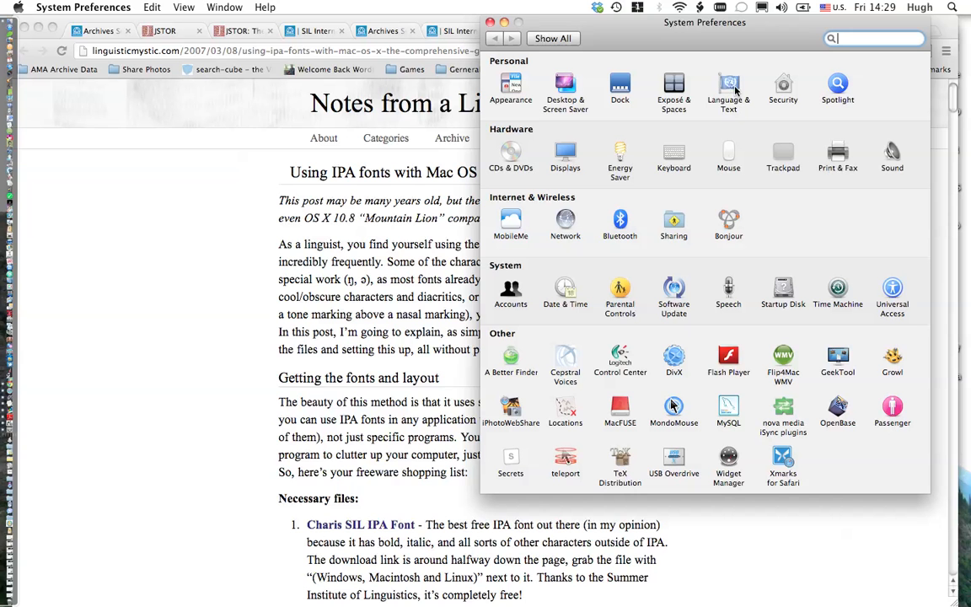
click(728, 89)
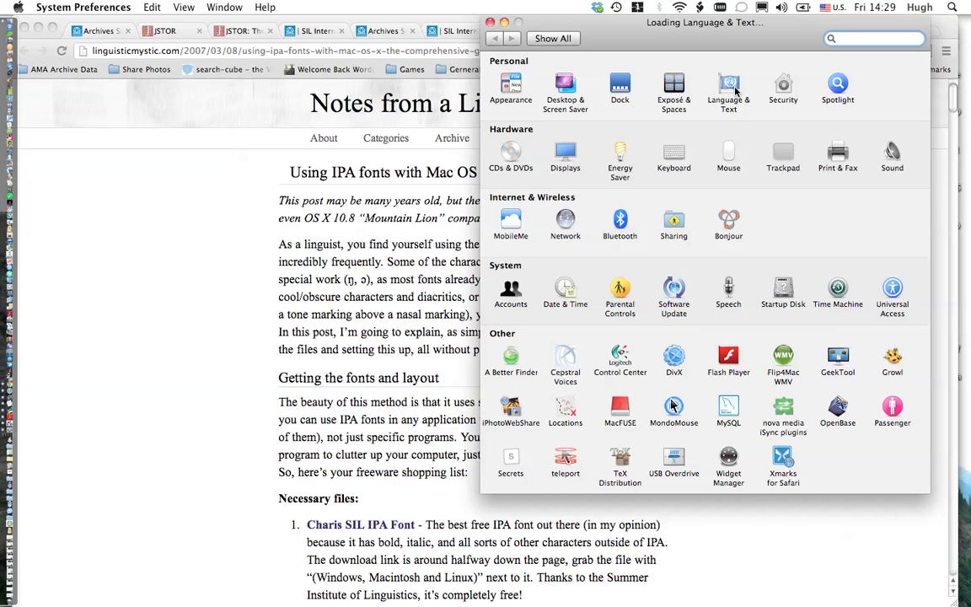
click(728, 86)
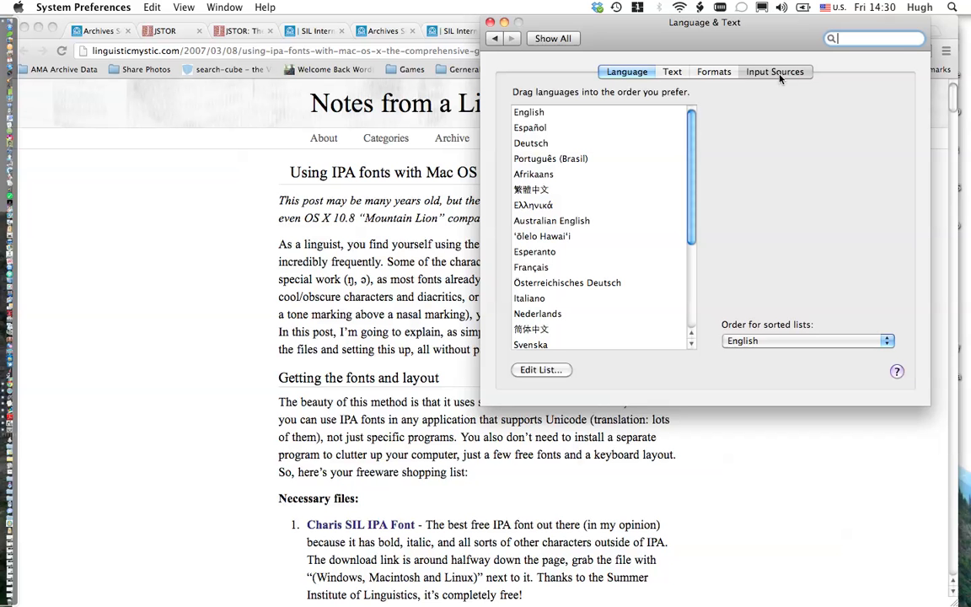
Show the Input Sources list and enable IPA Unicode 5.1(v1.4) MAC, IPA-SIL and IPAKeys.
click(774, 72)
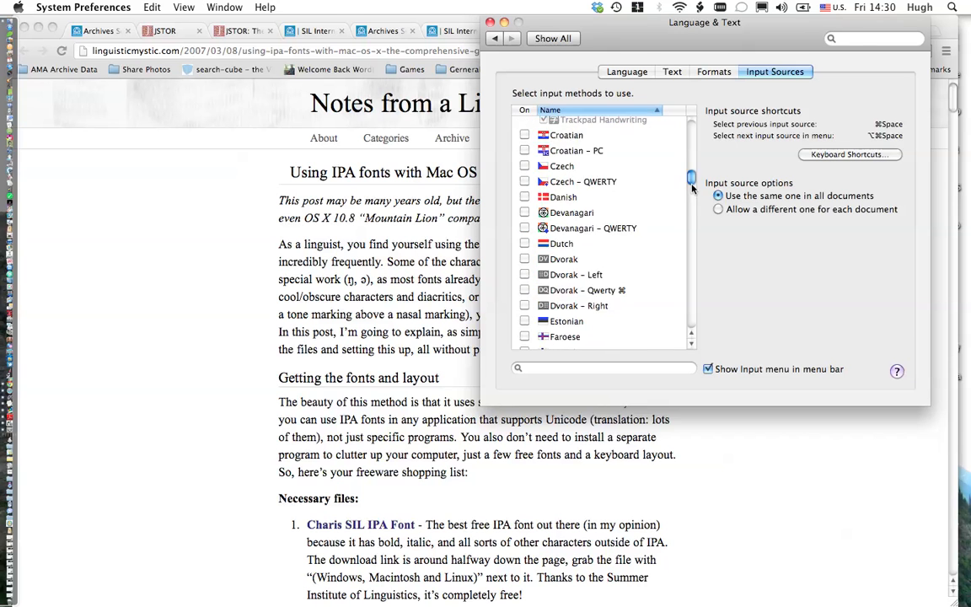
scroll(down, 3)
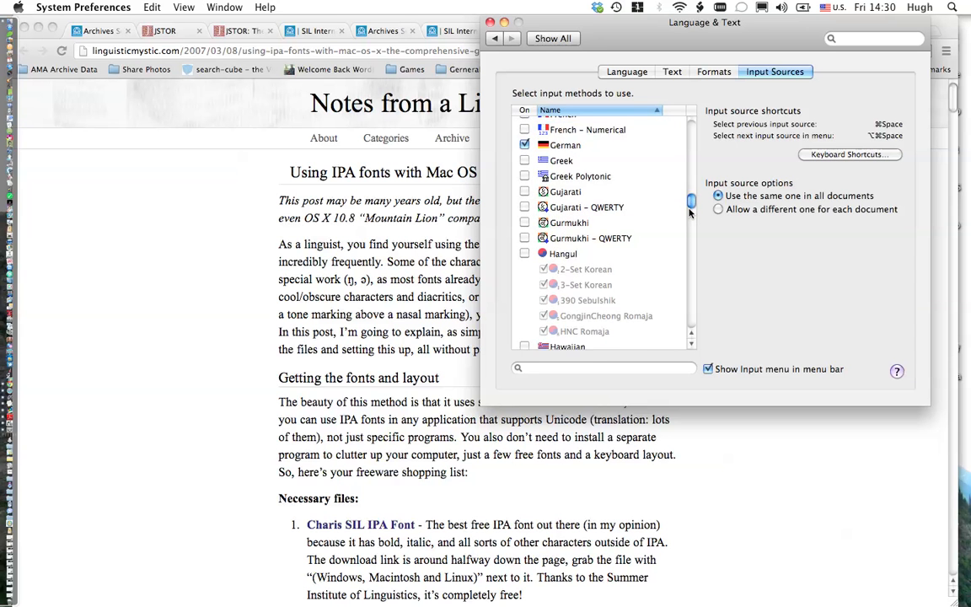
scroll(down, 3)
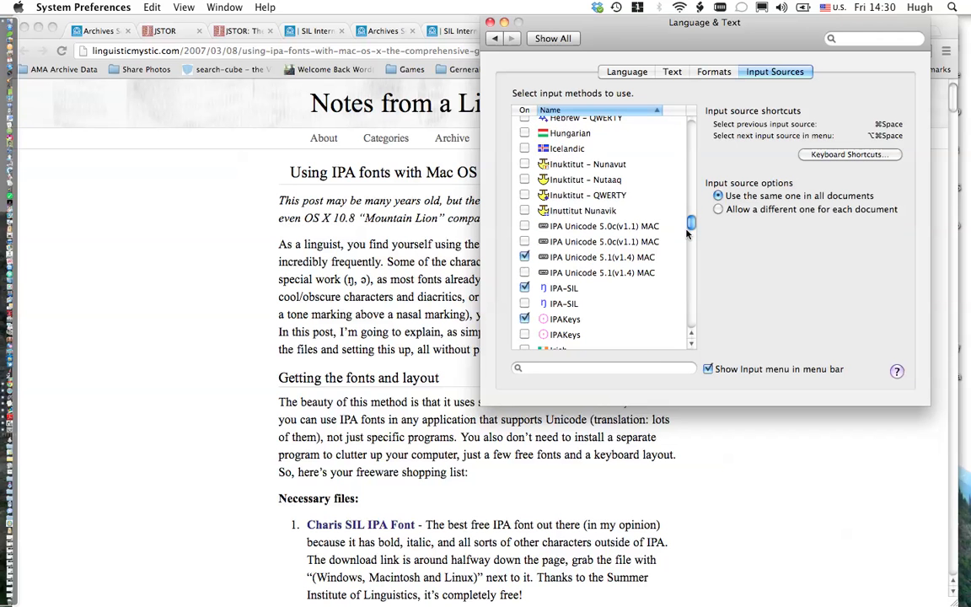
mouse_move(618, 270)
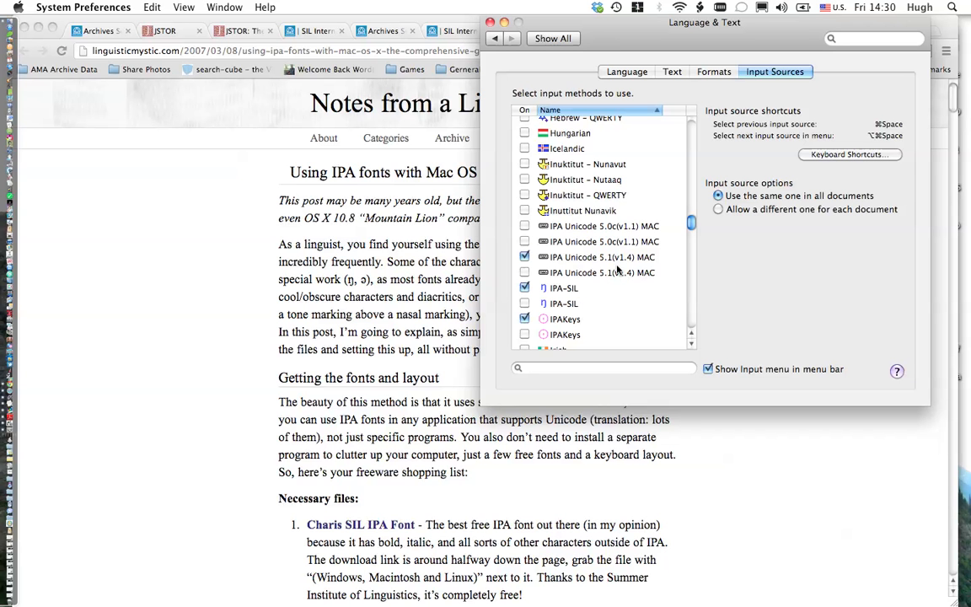
mouse_move(619, 282)
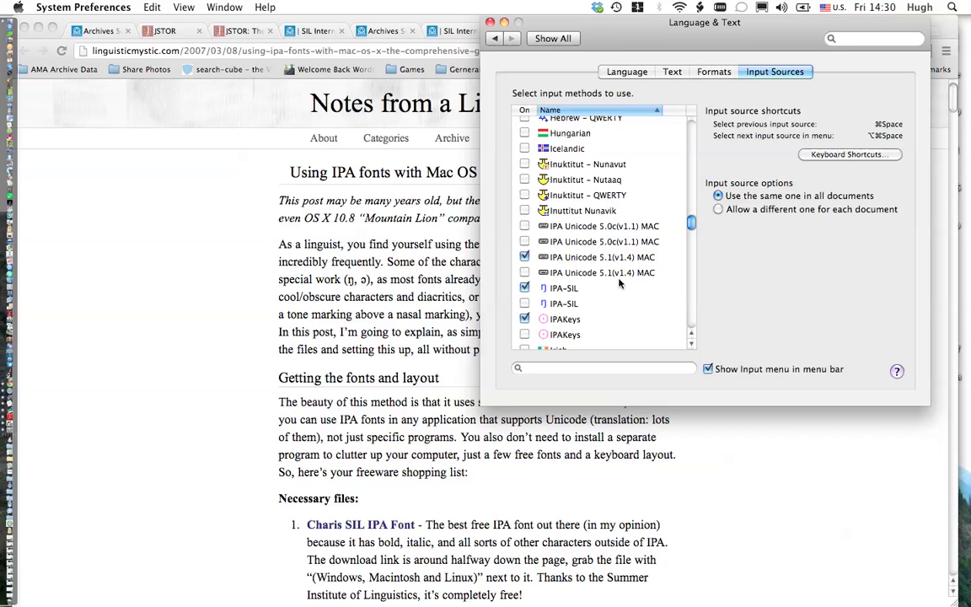
mouse_move(638, 282)
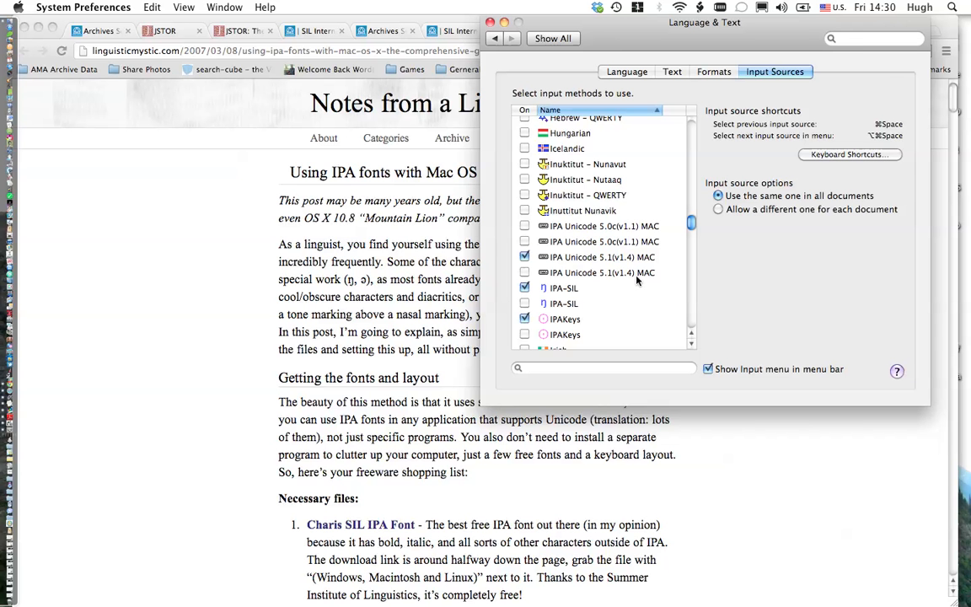
mouse_move(649, 281)
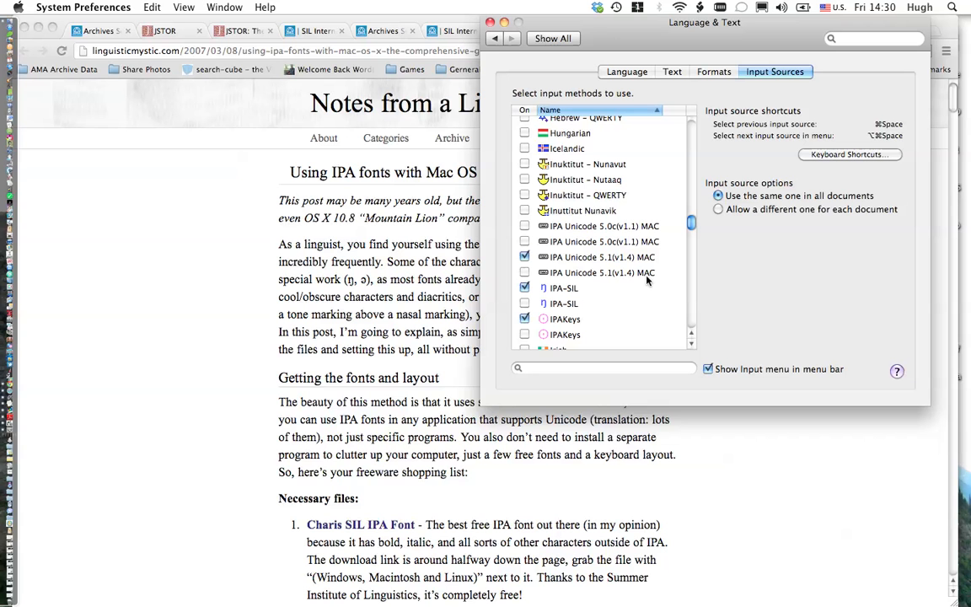
mouse_move(609, 276)
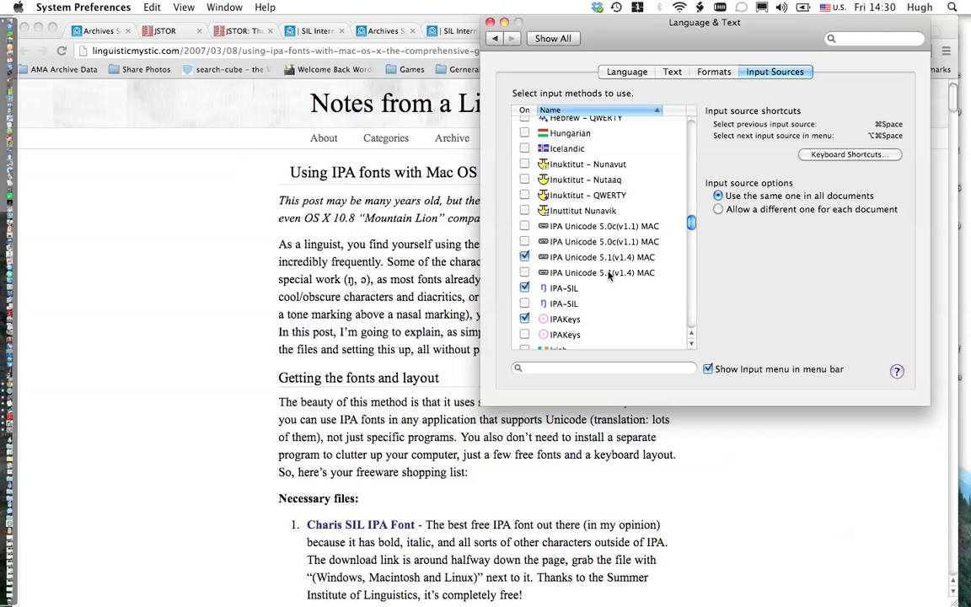
mouse_move(618, 264)
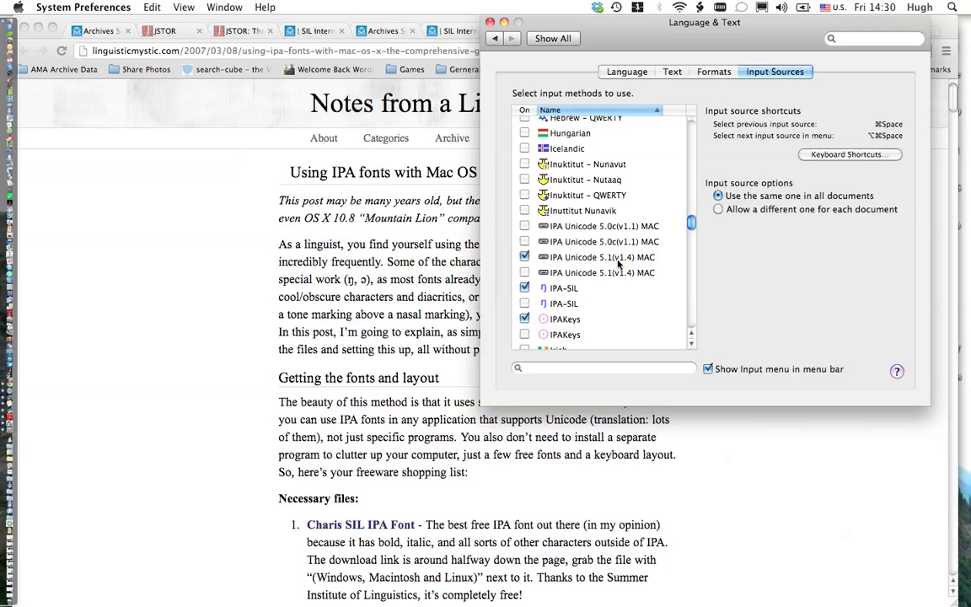
mouse_move(627, 270)
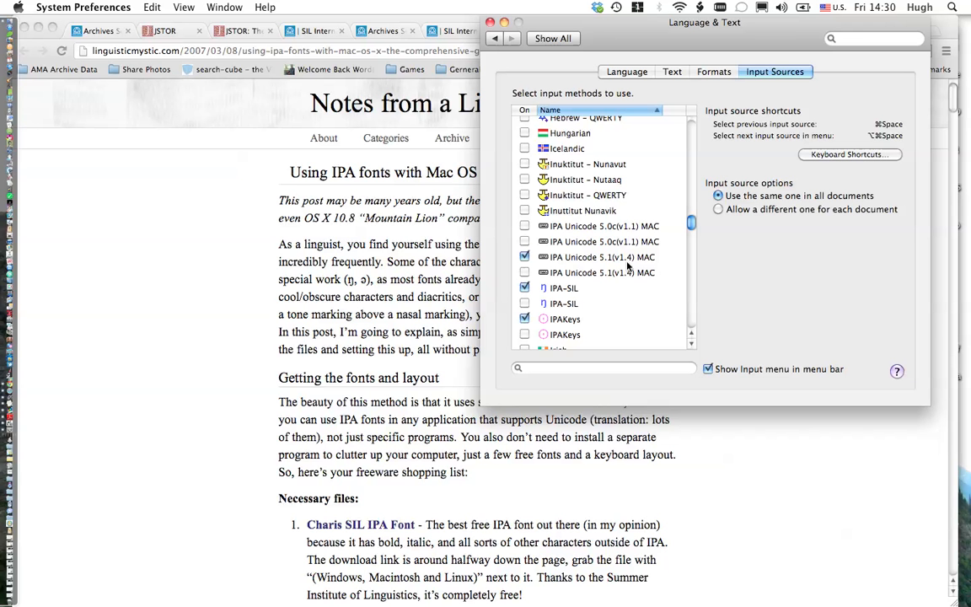
mouse_move(628, 269)
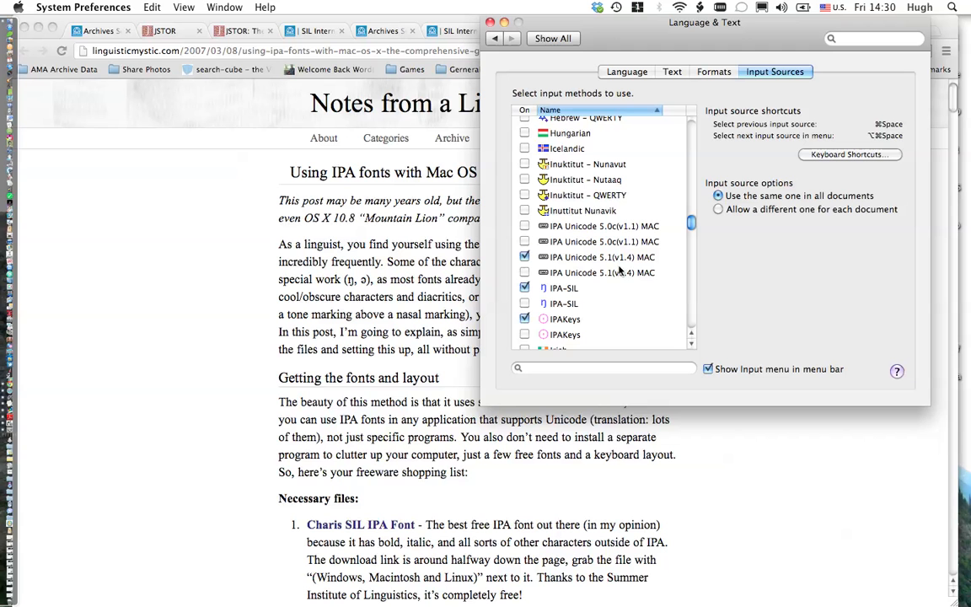
mouse_move(623, 271)
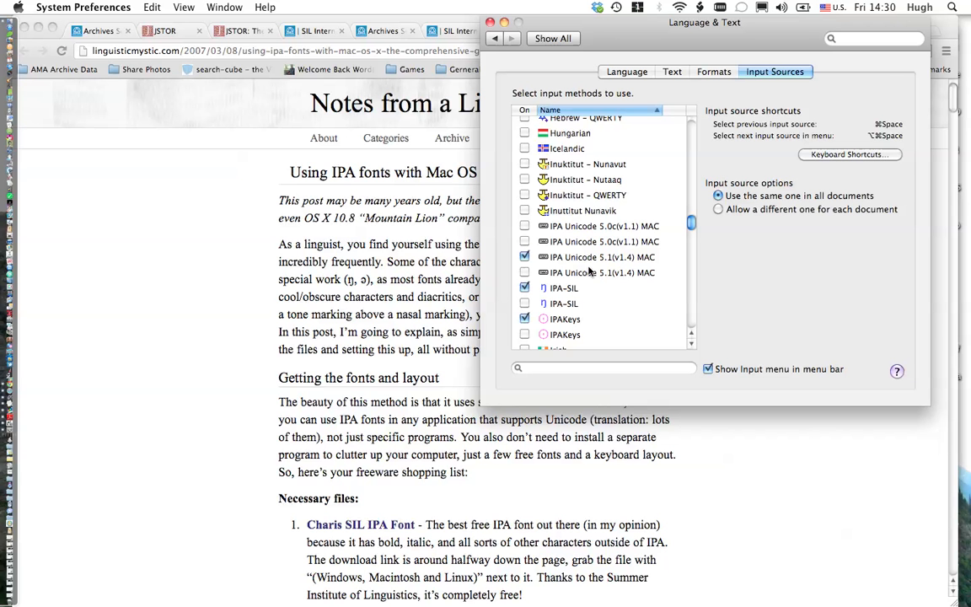
mouse_move(628, 273)
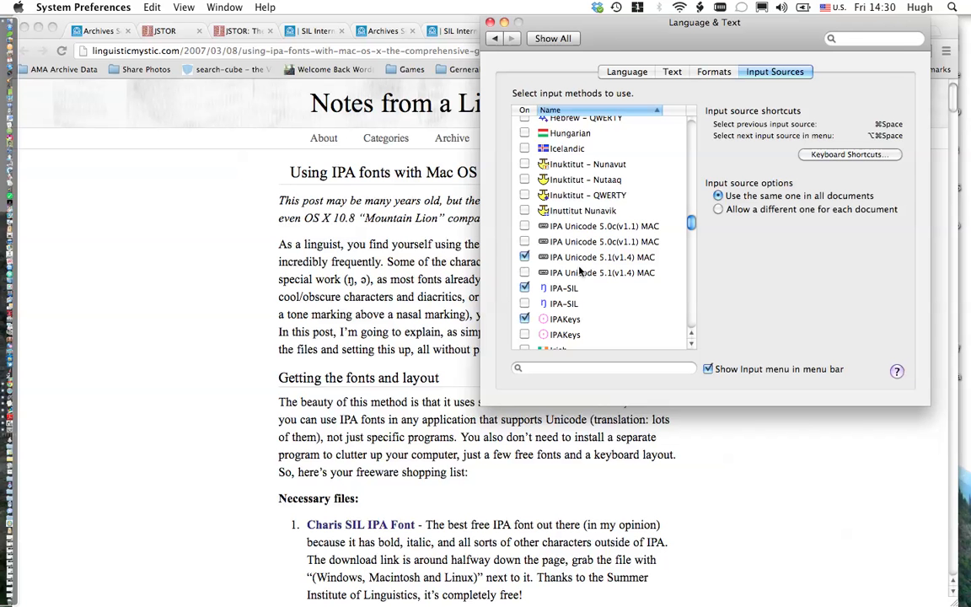
mouse_move(605, 192)
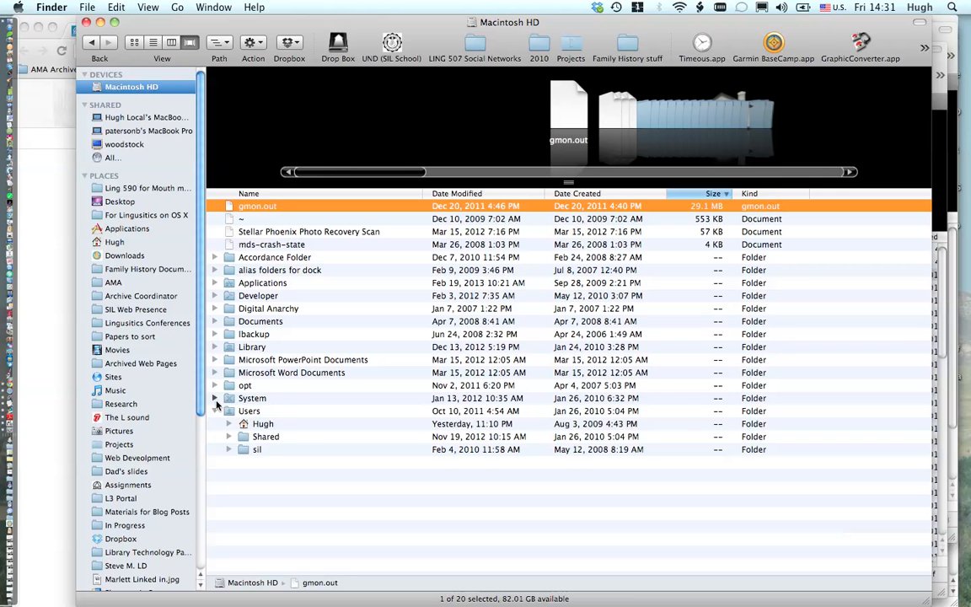
Expand Library on Macintosh HD and scroll down to the Keyboard Layouts folder.
click(216, 398)
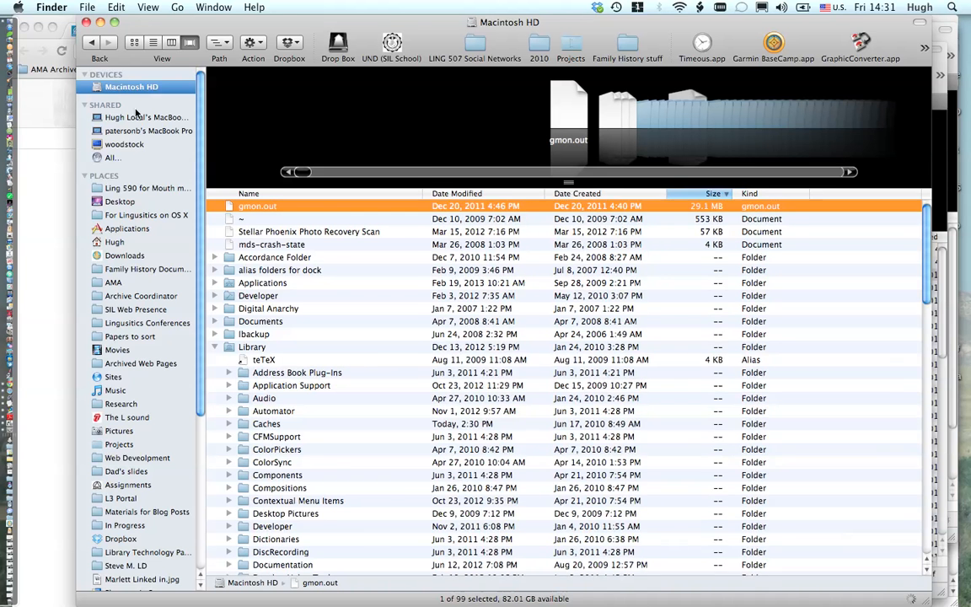
scroll(down, 3)
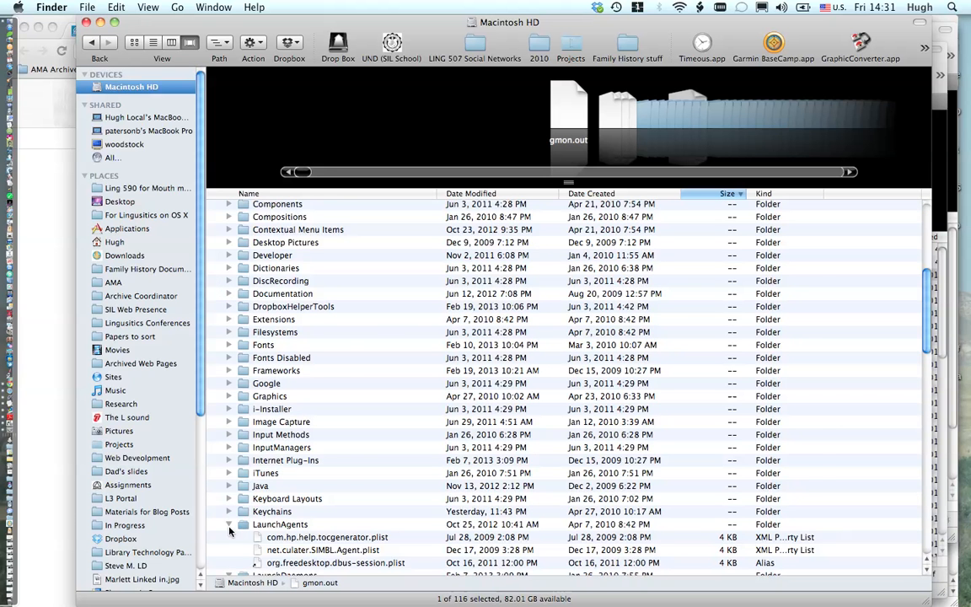
scroll(down, 3)
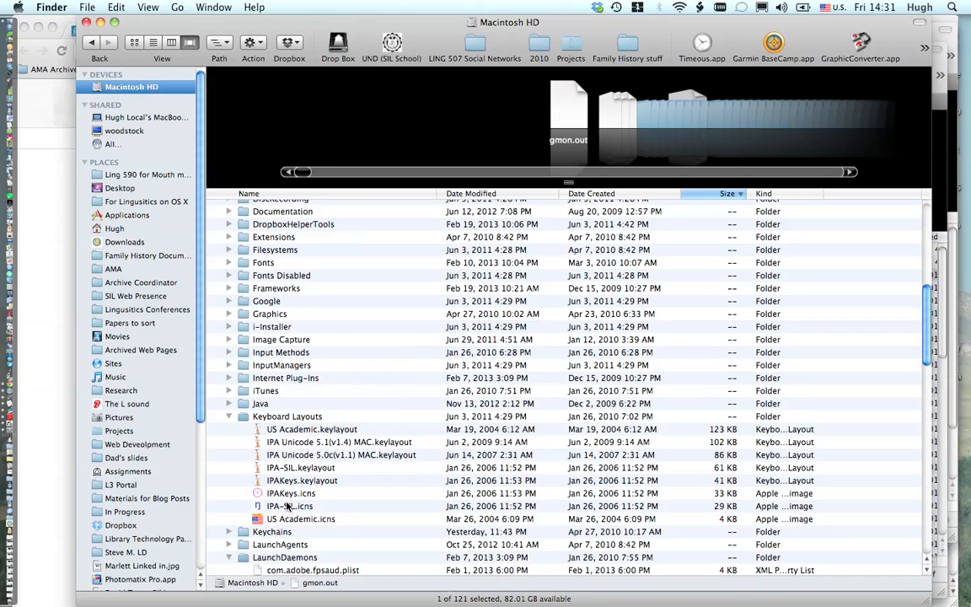
scroll(down, 3)
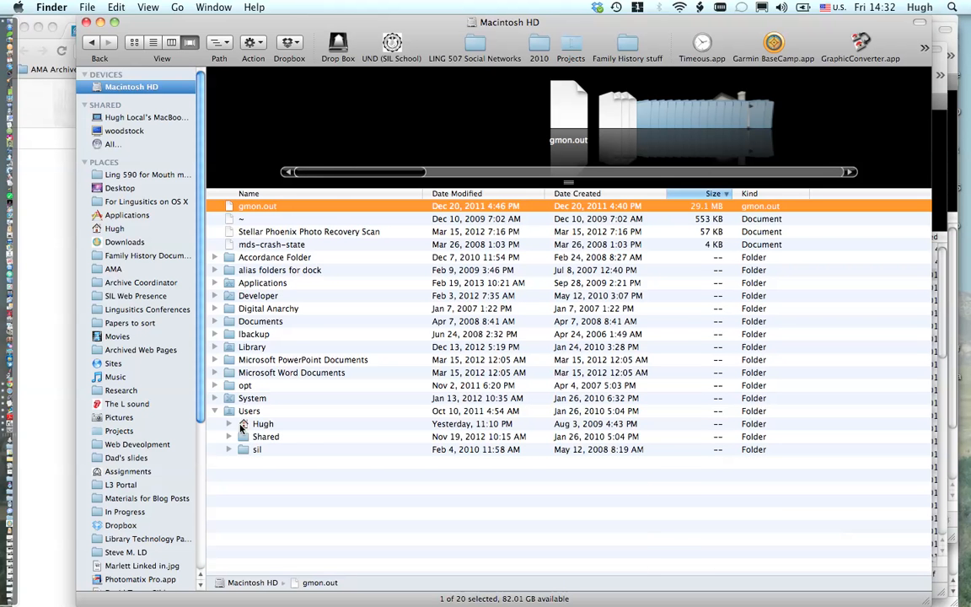
mouse_move(124, 93)
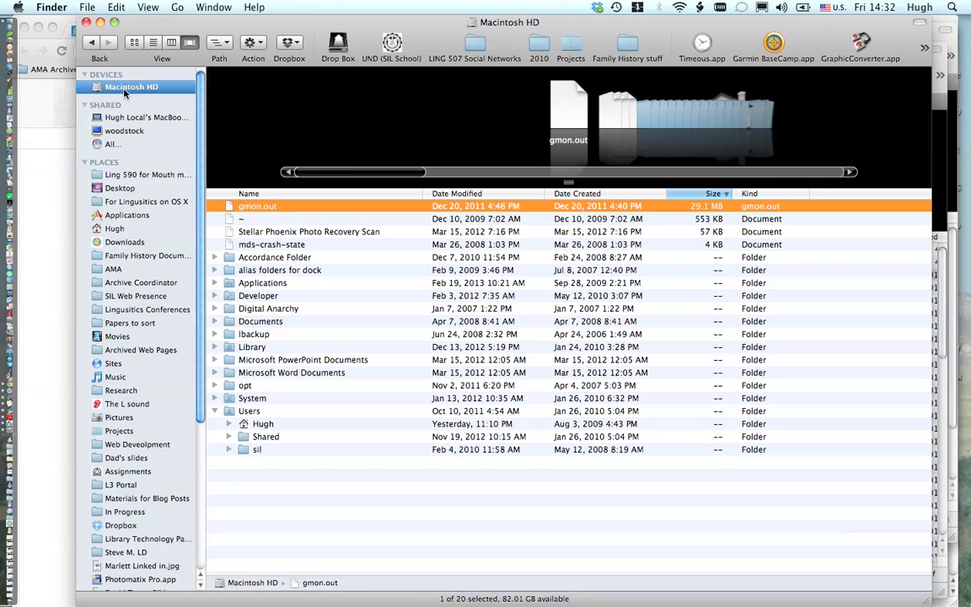
mouse_move(215, 414)
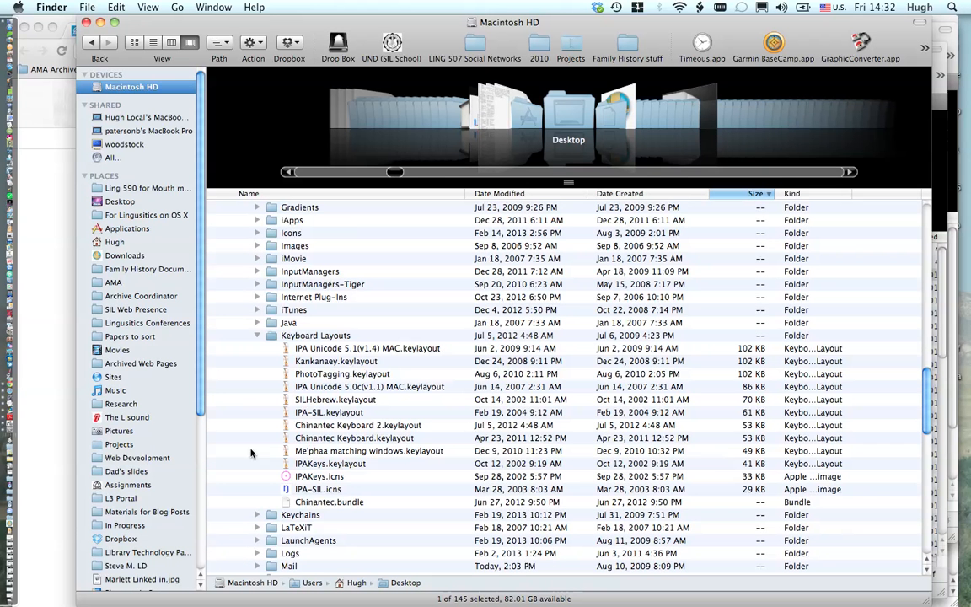
mouse_move(369, 363)
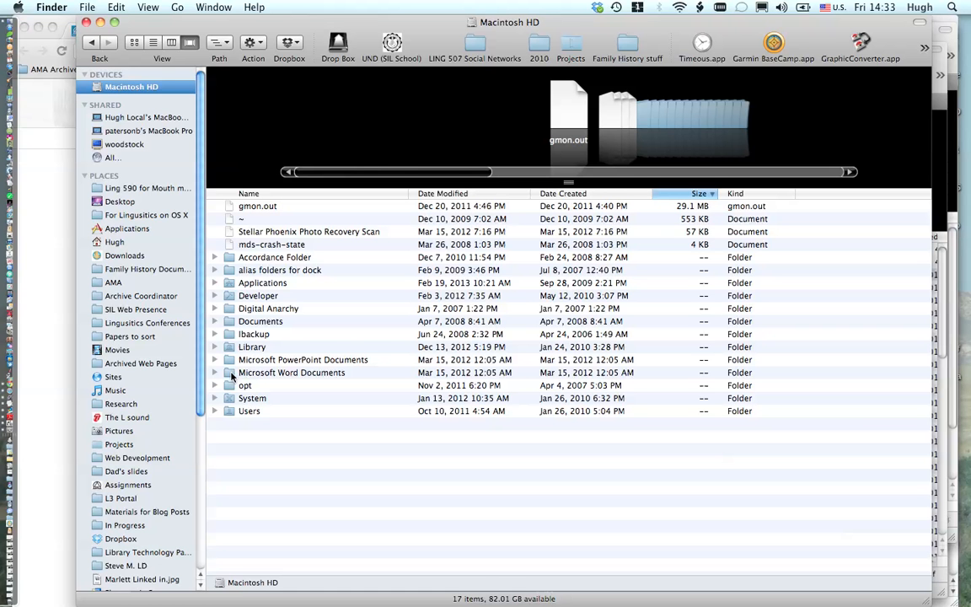
mouse_move(231, 421)
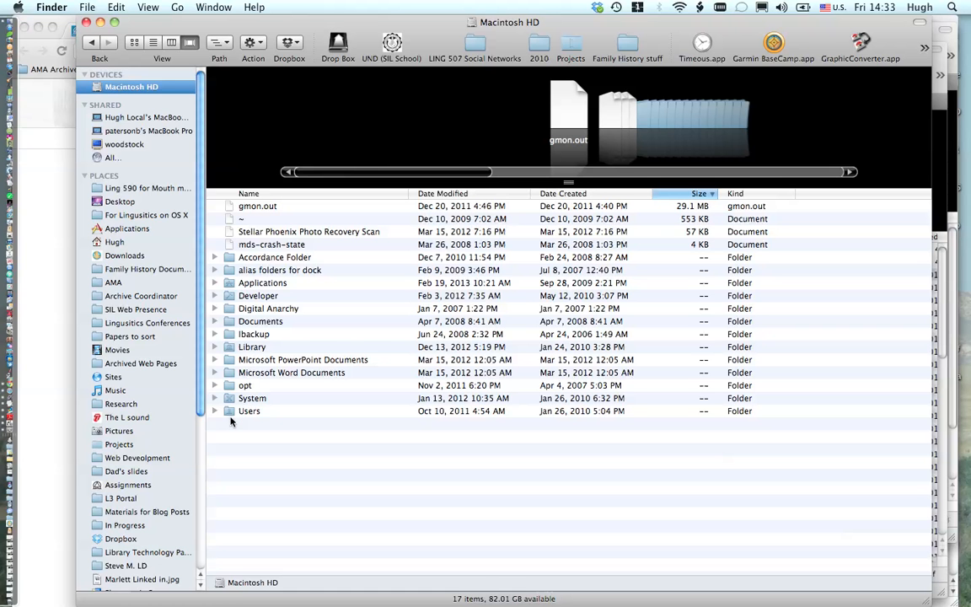
mouse_move(270, 382)
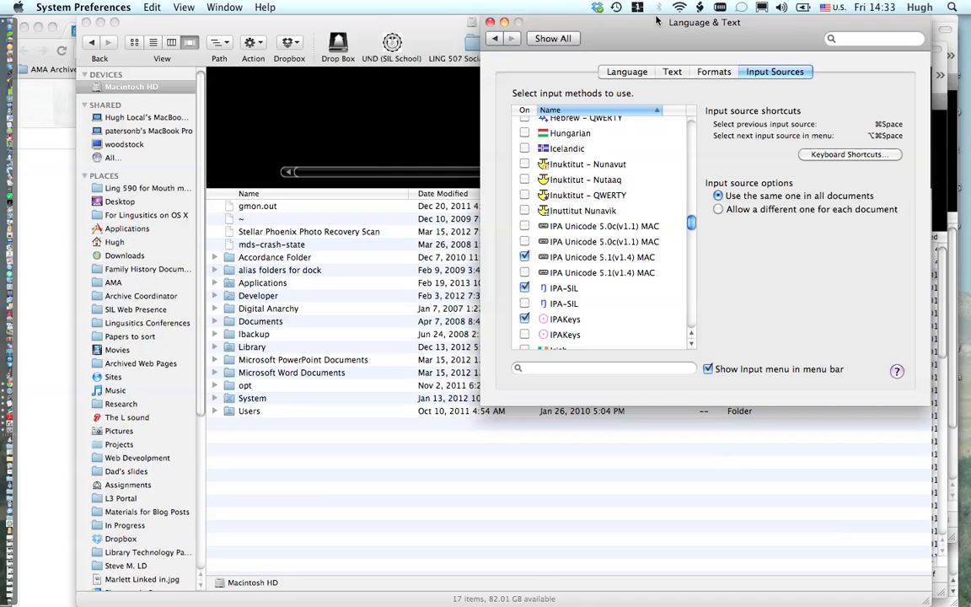
mouse_move(749, 231)
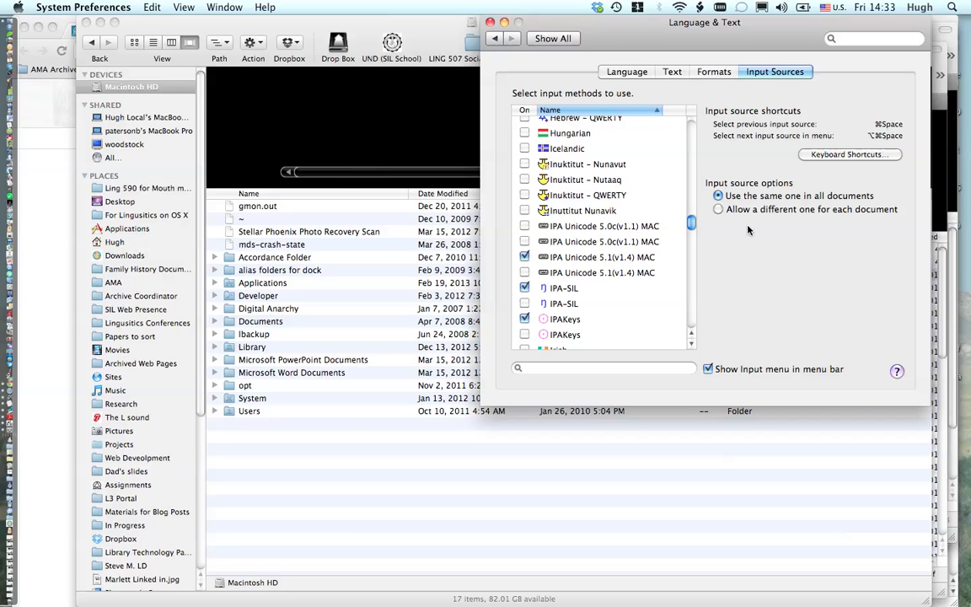
mouse_move(716, 381)
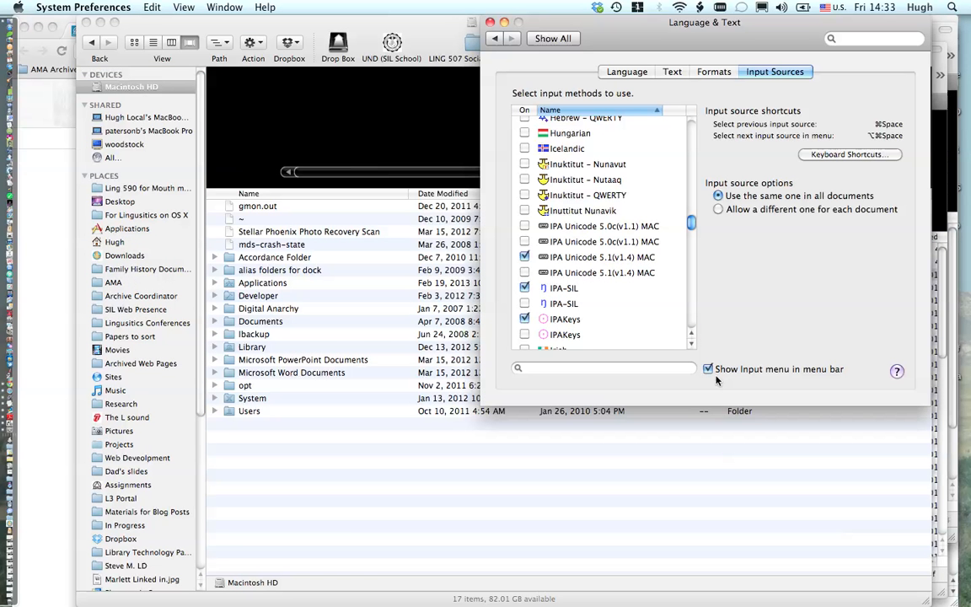
mouse_move(730, 381)
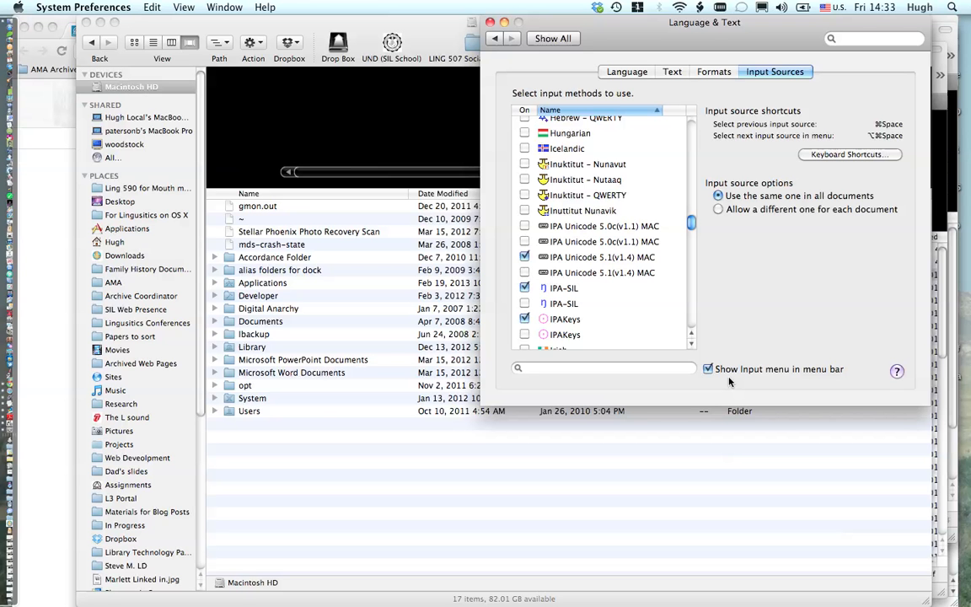
mouse_move(666, 31)
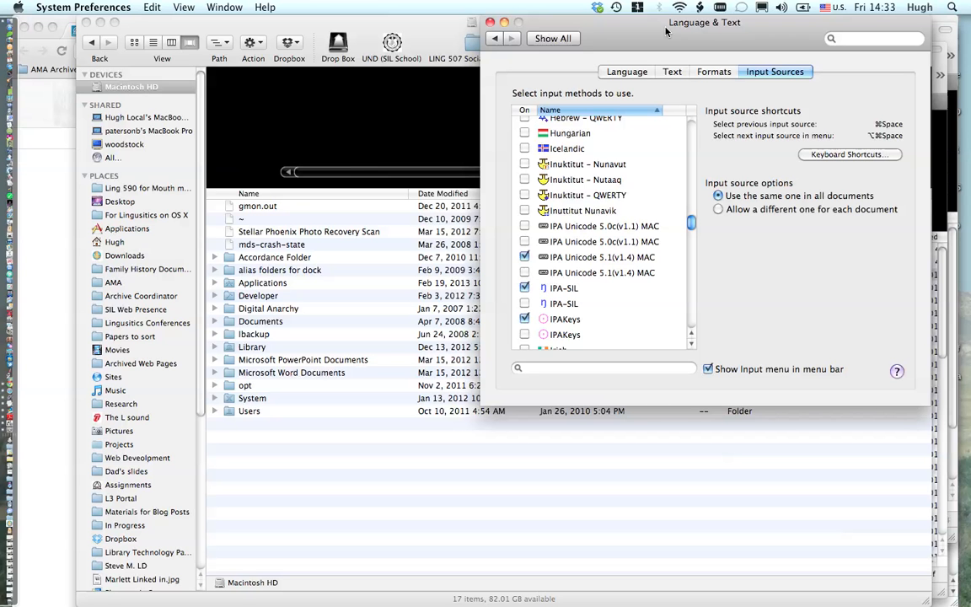
mouse_move(740, 9)
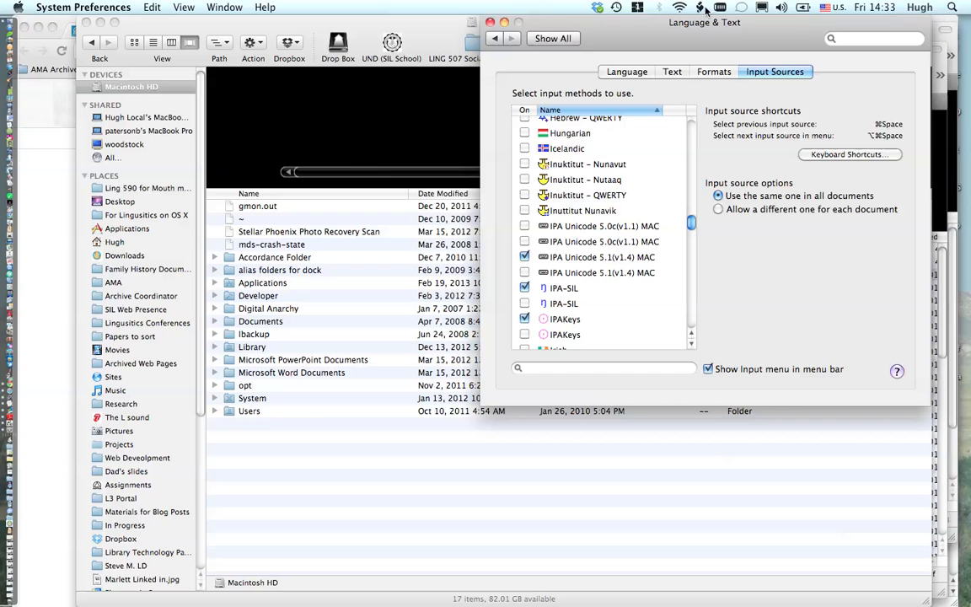
mouse_move(726, 17)
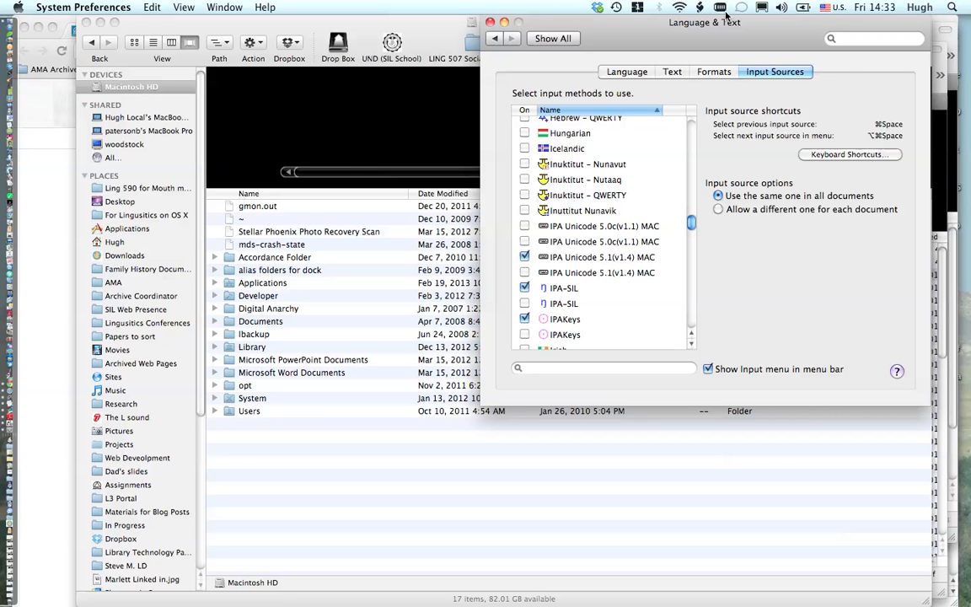
Enable Keyboard & Character Viewer with the Input menu shown in the menu bar.
click(839, 8)
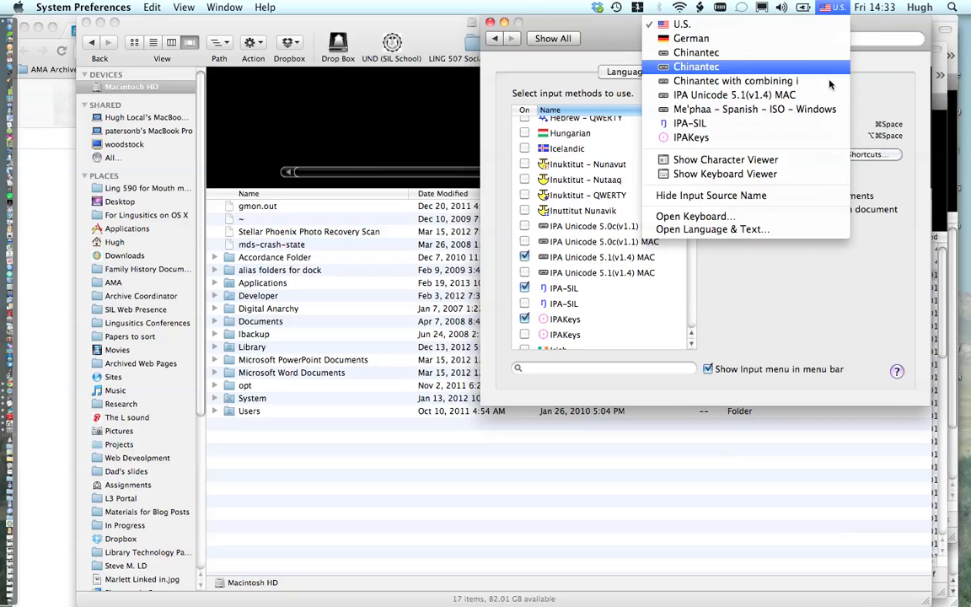
mouse_move(735, 95)
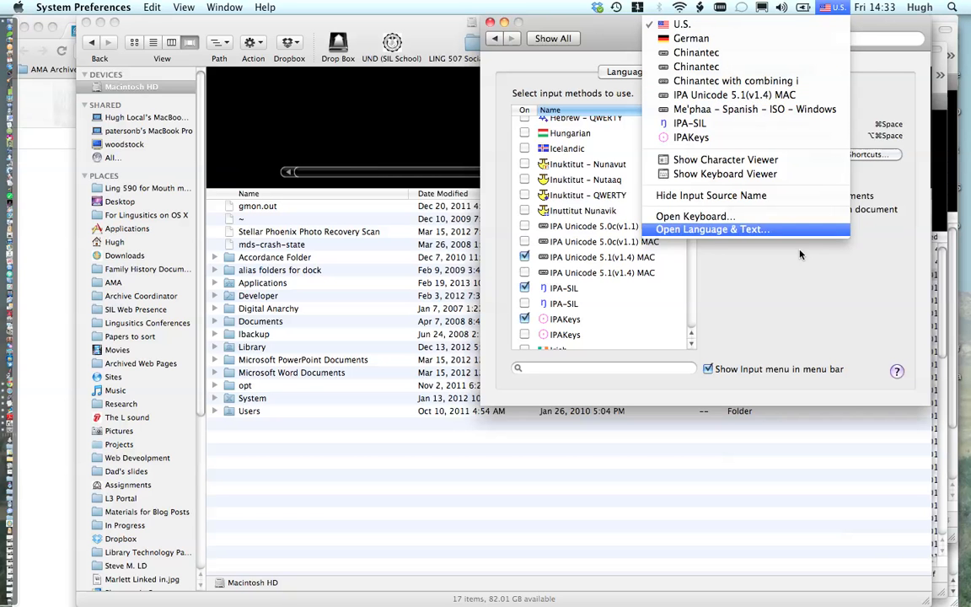
click(712, 229)
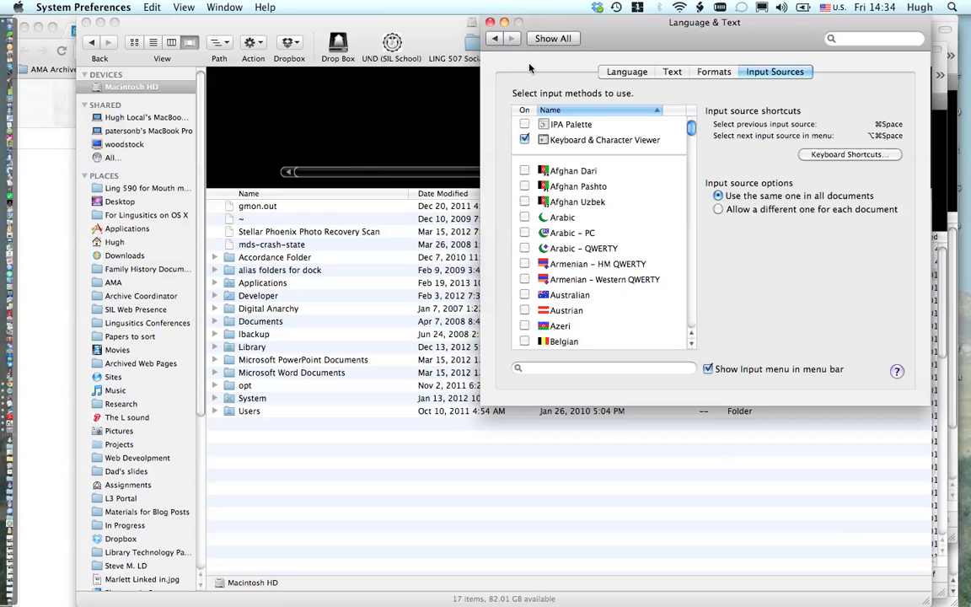
click(804, 8)
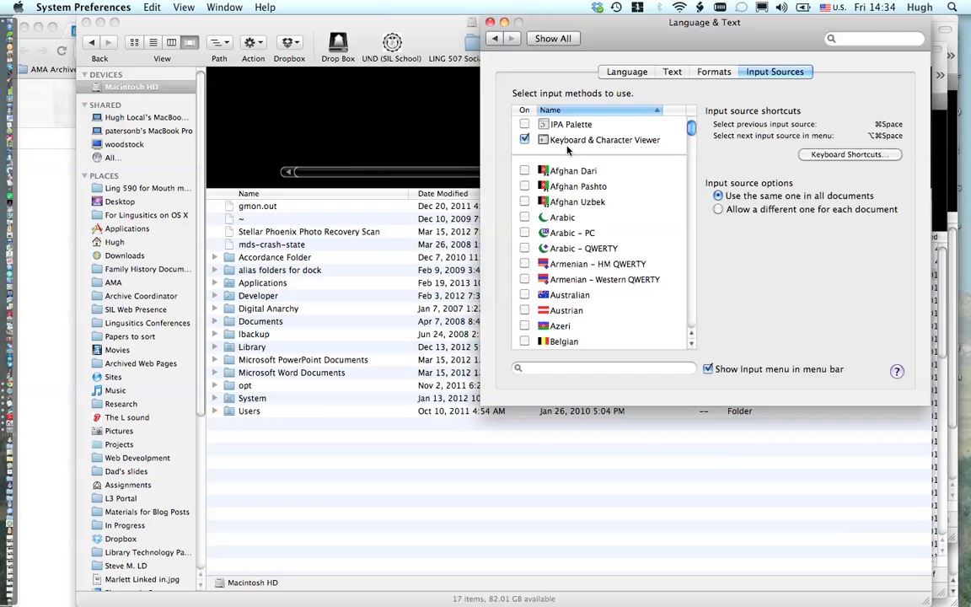
mouse_move(652, 155)
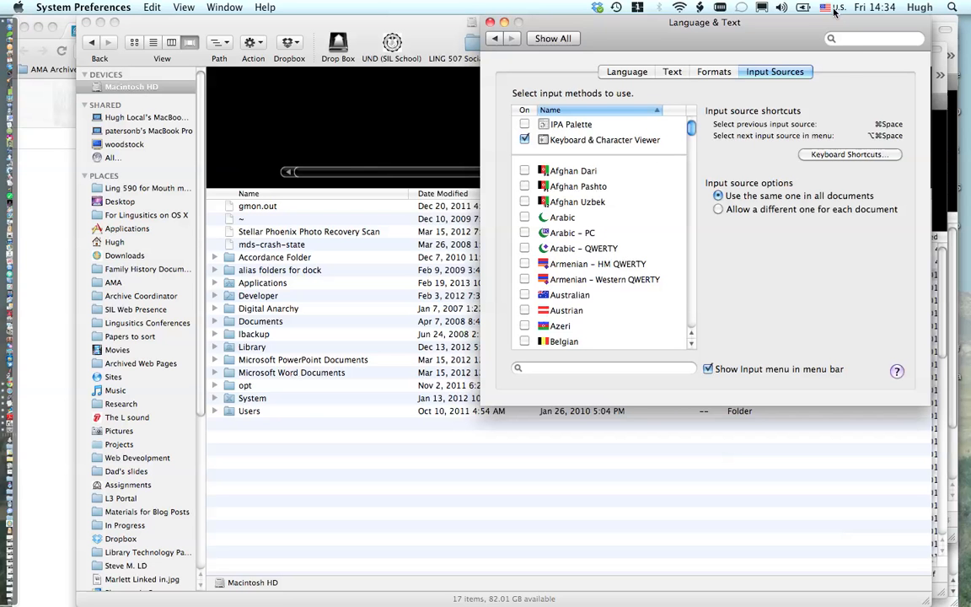
click(832, 8)
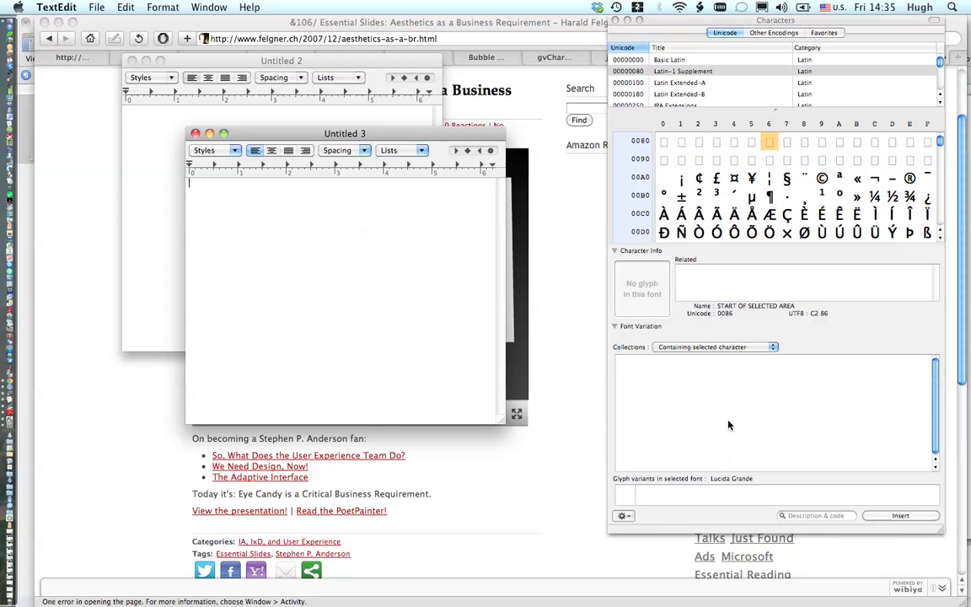
Focus the Characters palette search field to look up a character by name.
click(816, 516)
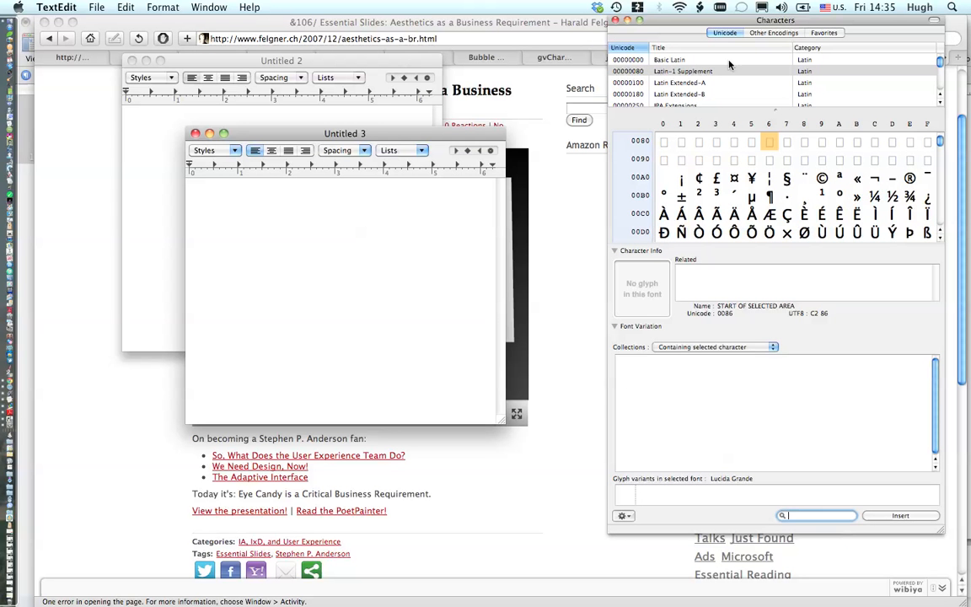
mouse_move(846, 524)
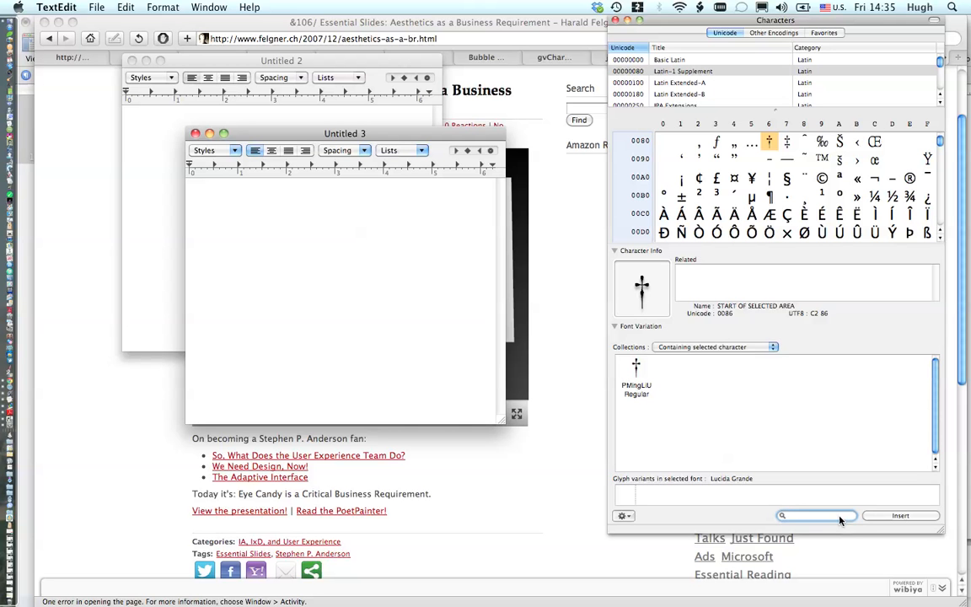
Search the Characters palette and insert LATIN SMALL LETTER ETH (ð) into Untitled 3.
text(bar)
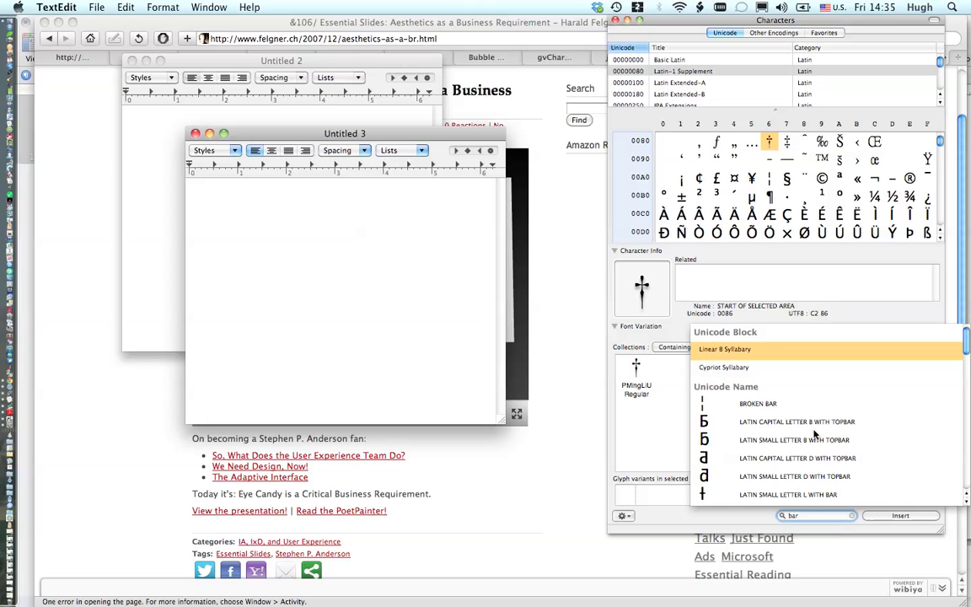
scroll(down, 3)
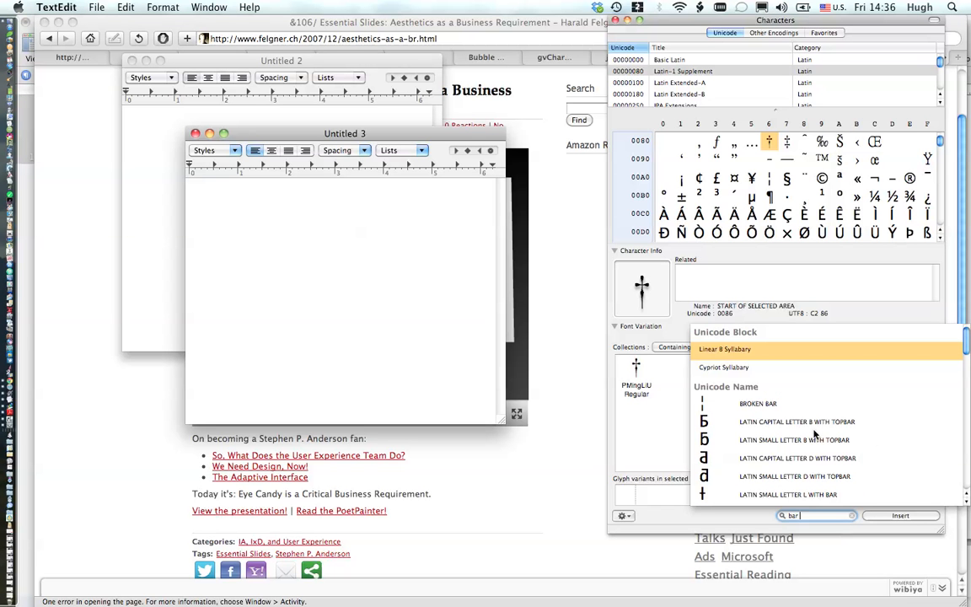
mouse_move(808, 496)
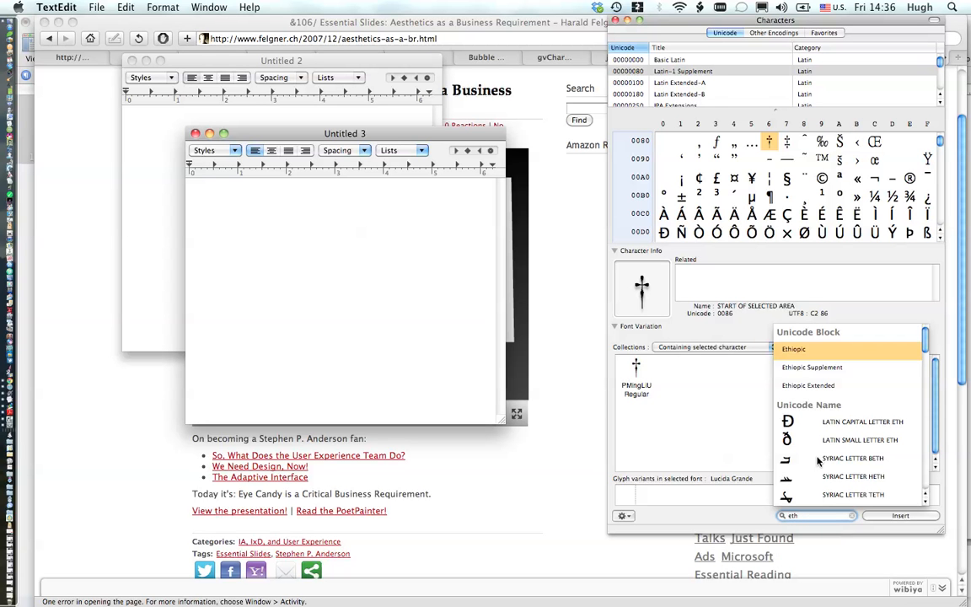
click(860, 439)
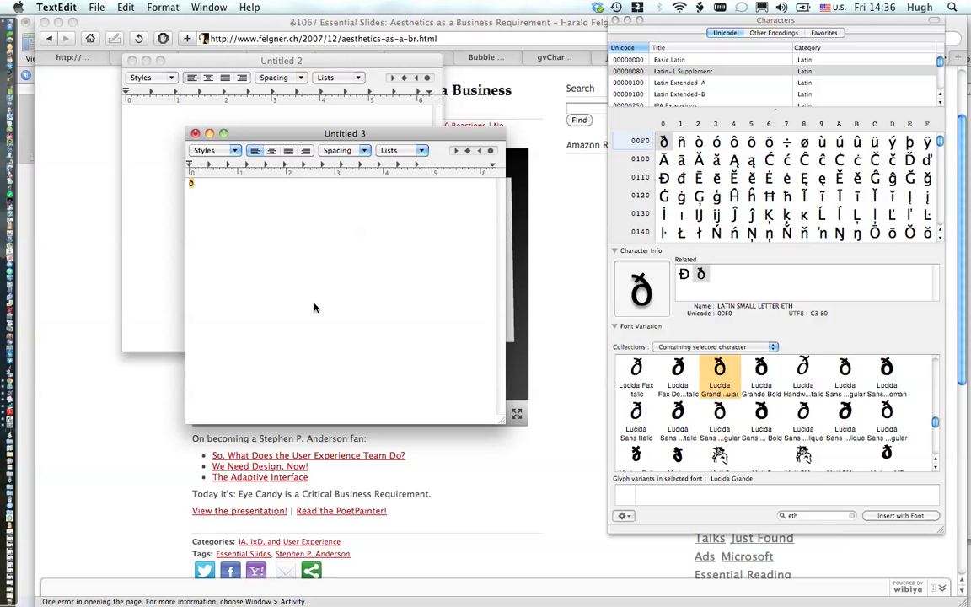
mouse_move(438, 298)
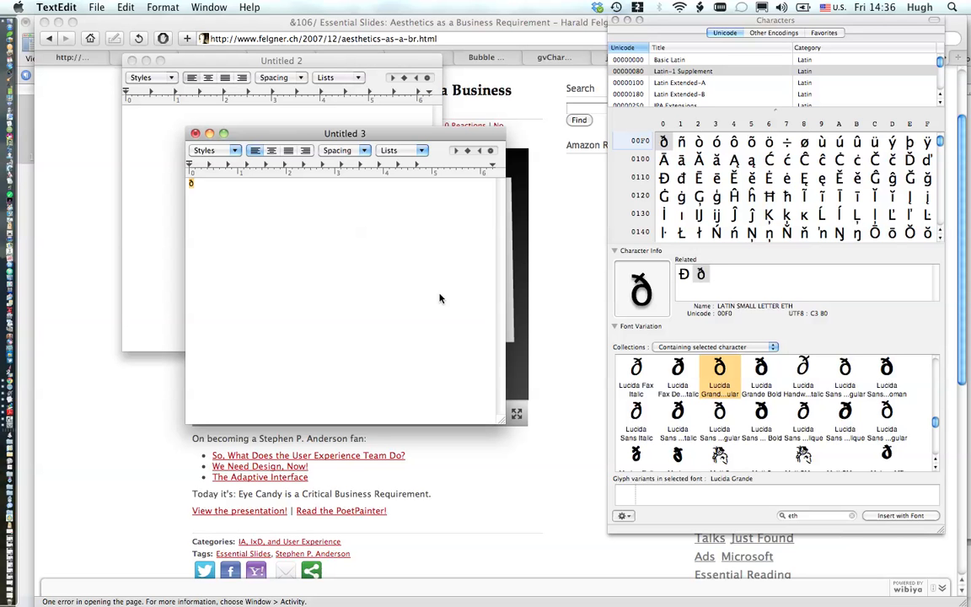
mouse_move(414, 263)
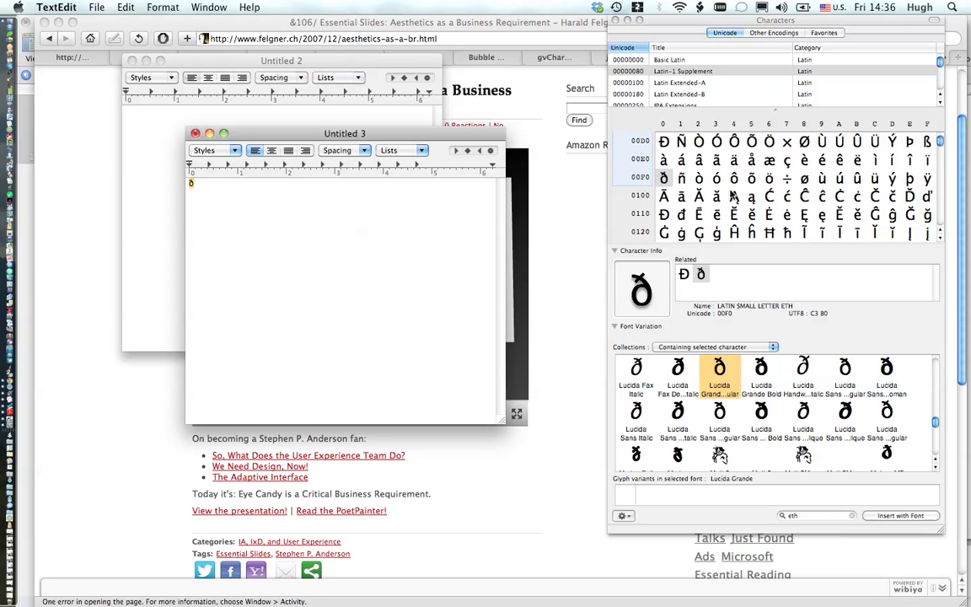
Scroll to Latin Extended-B, inspect Ǵ and Ȫ, and bring Untitled 3 forward.
scroll(down, 3)
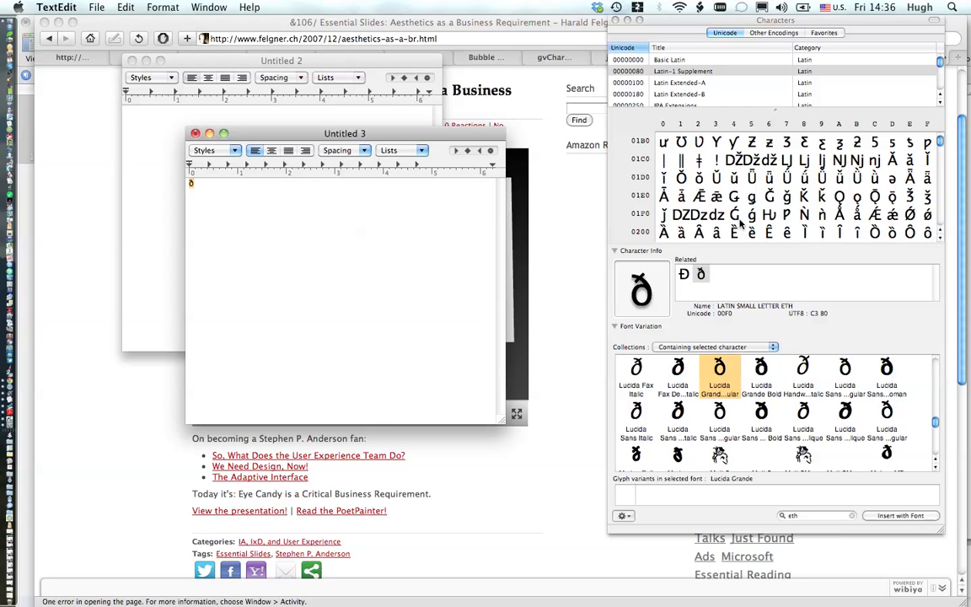
click(734, 213)
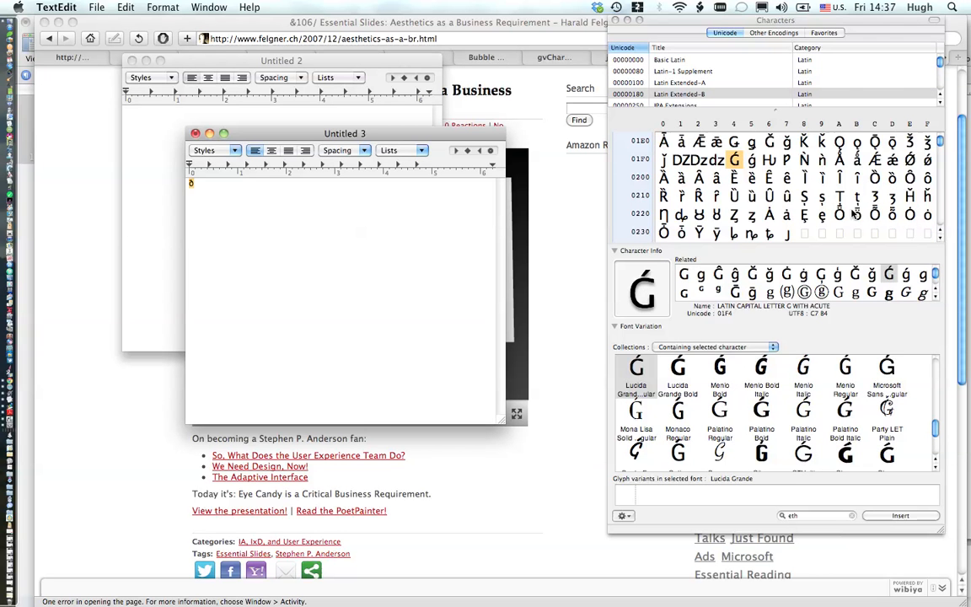
mouse_move(785, 247)
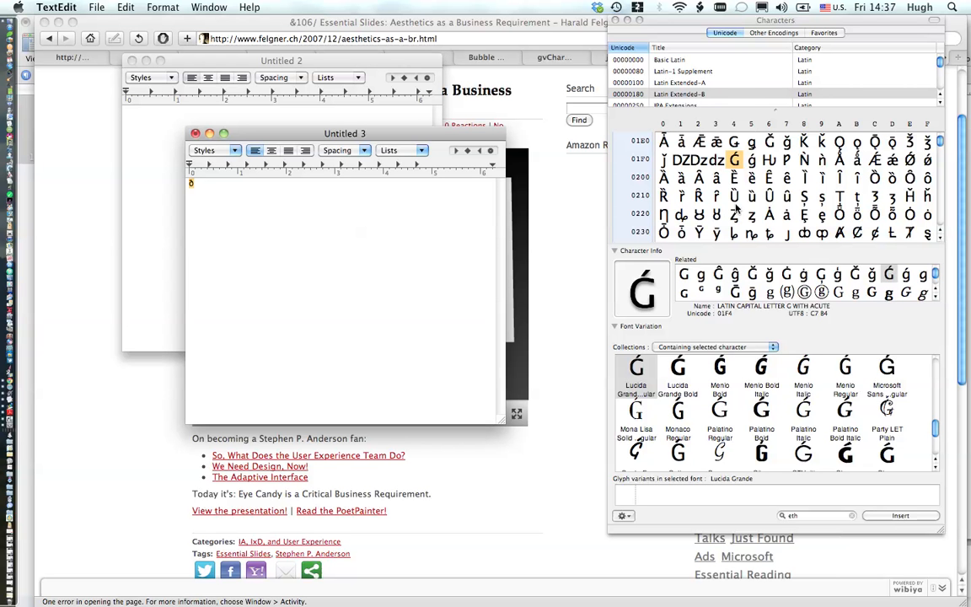
mouse_move(861, 221)
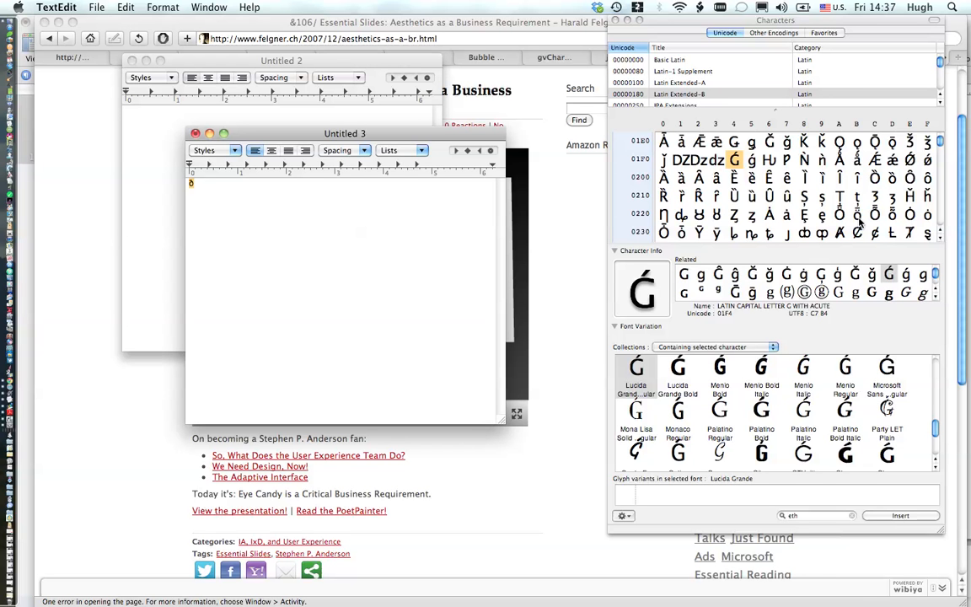
mouse_move(858, 223)
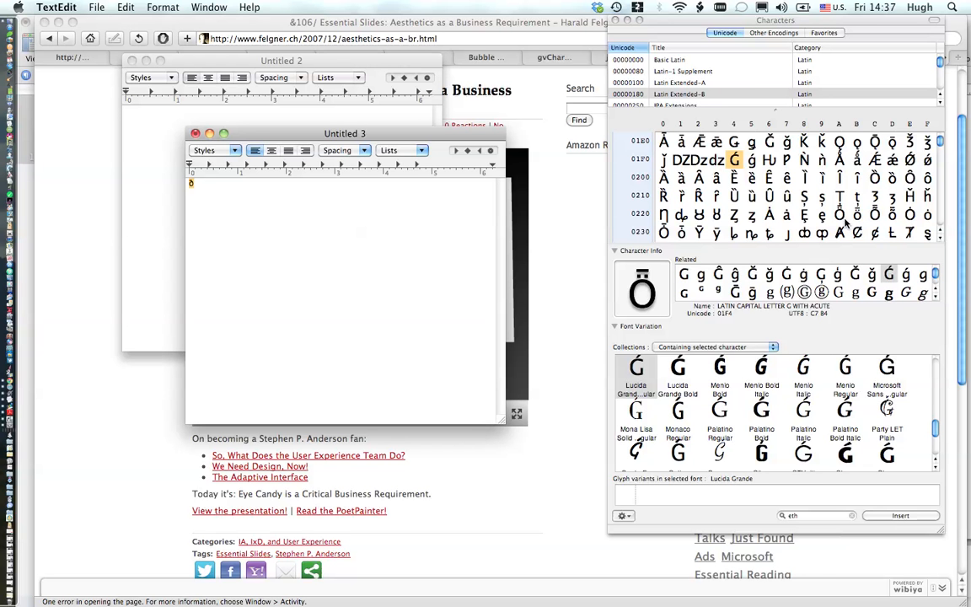
click(839, 214)
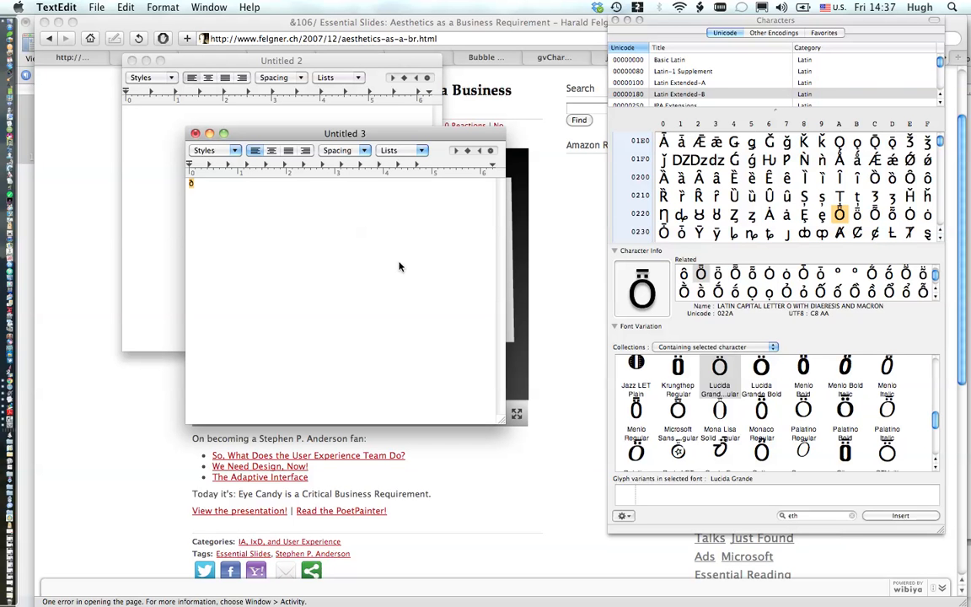
mouse_move(373, 264)
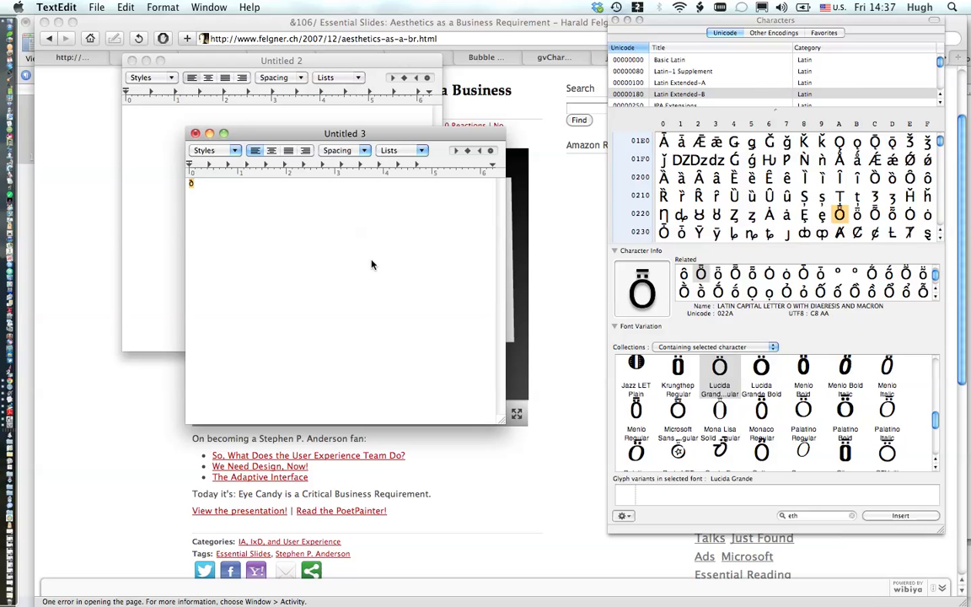
mouse_move(336, 288)
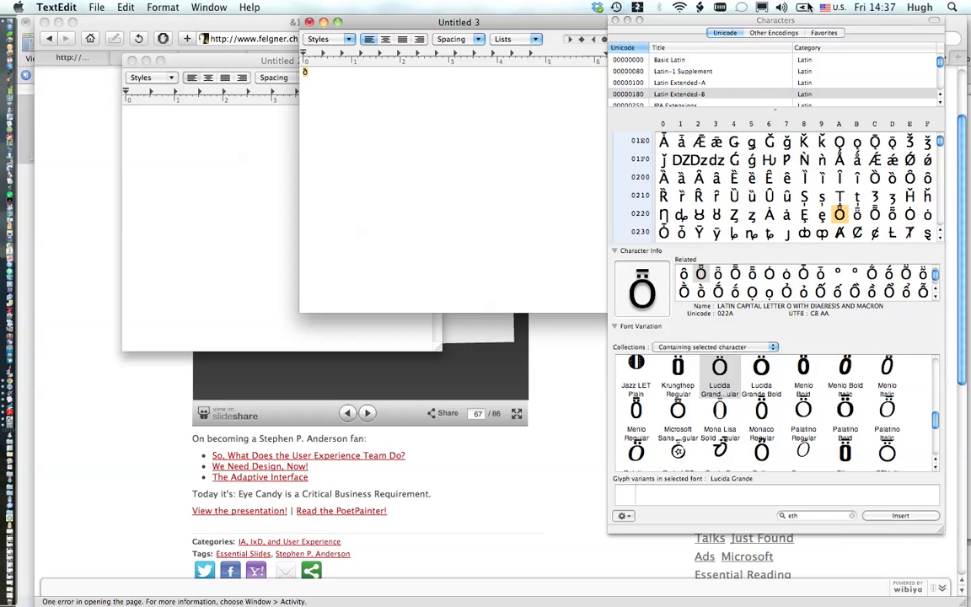
click(762, 7)
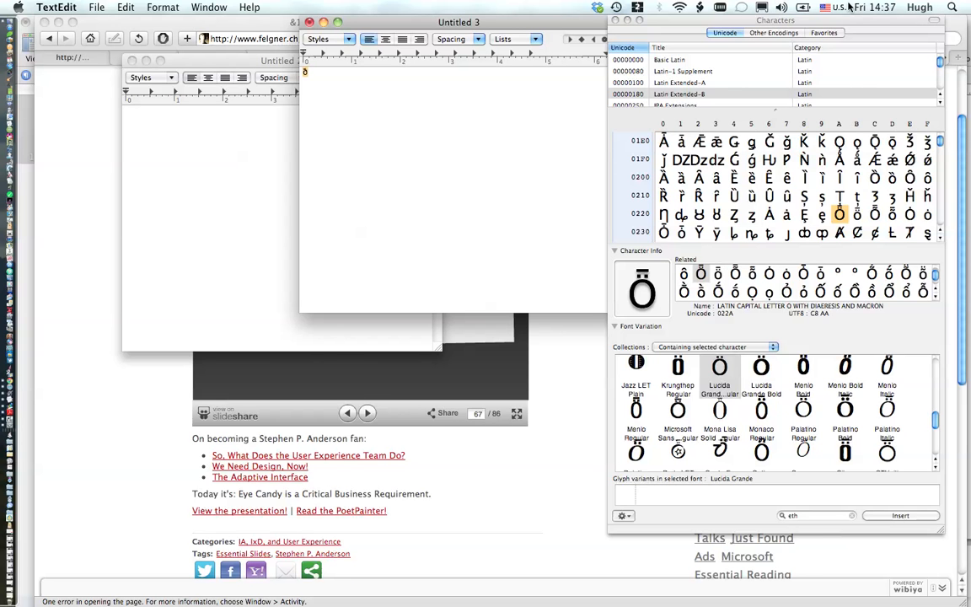
Turn on the Keyboard Viewer from the Input menu with IPA Unicode 5.1(v1.4) MAC active.
click(837, 7)
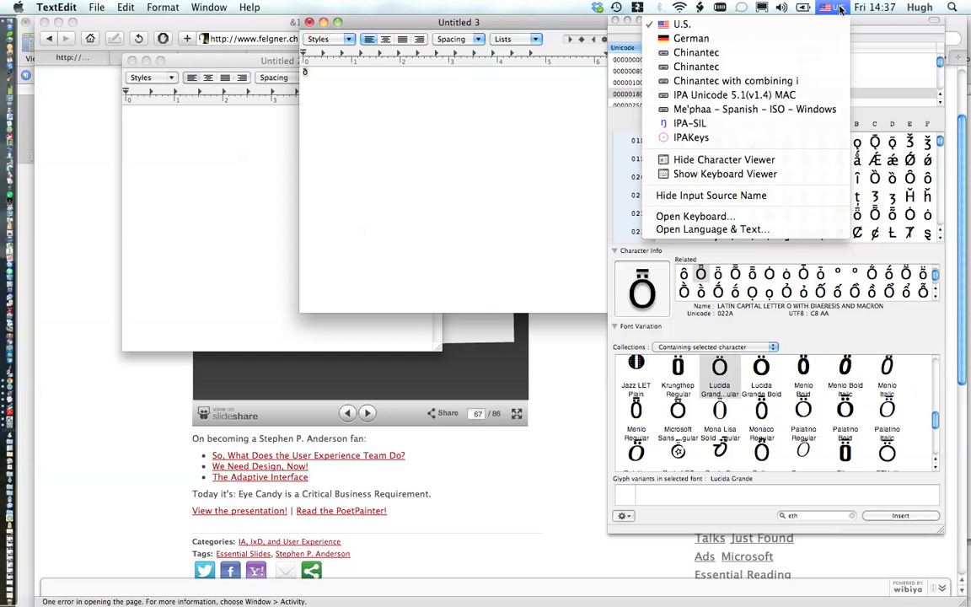
mouse_move(734, 94)
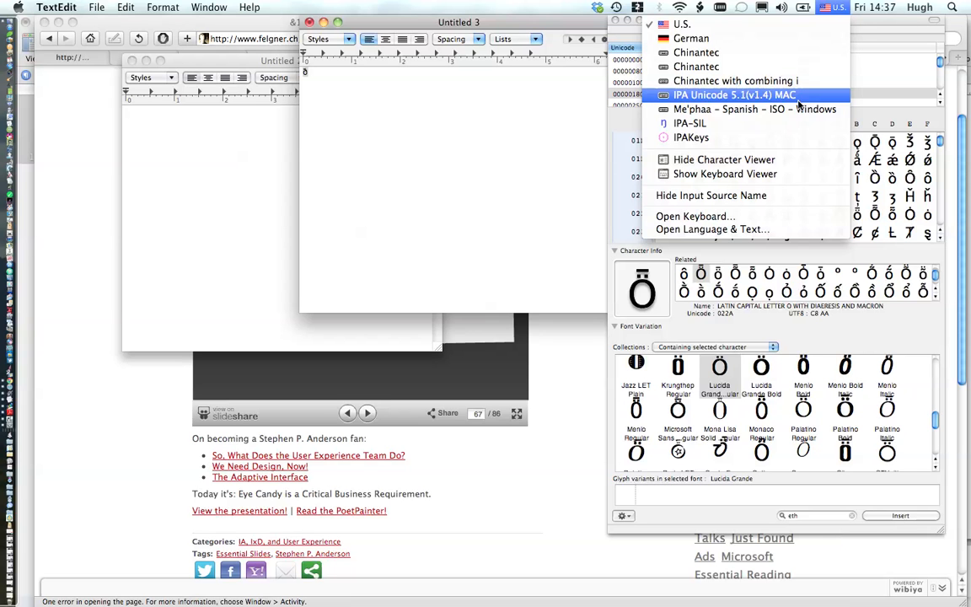
mouse_move(789, 158)
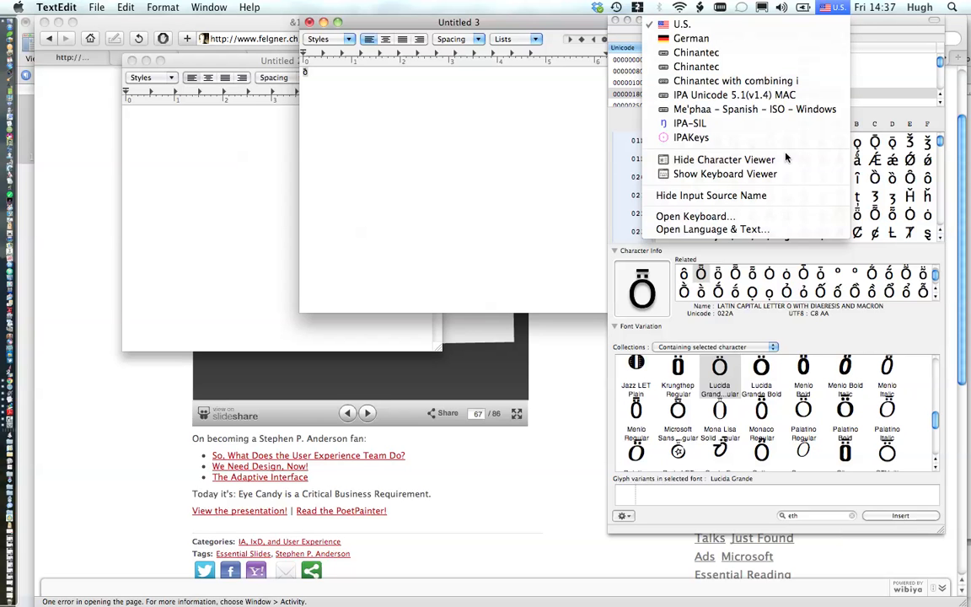
mouse_move(725, 174)
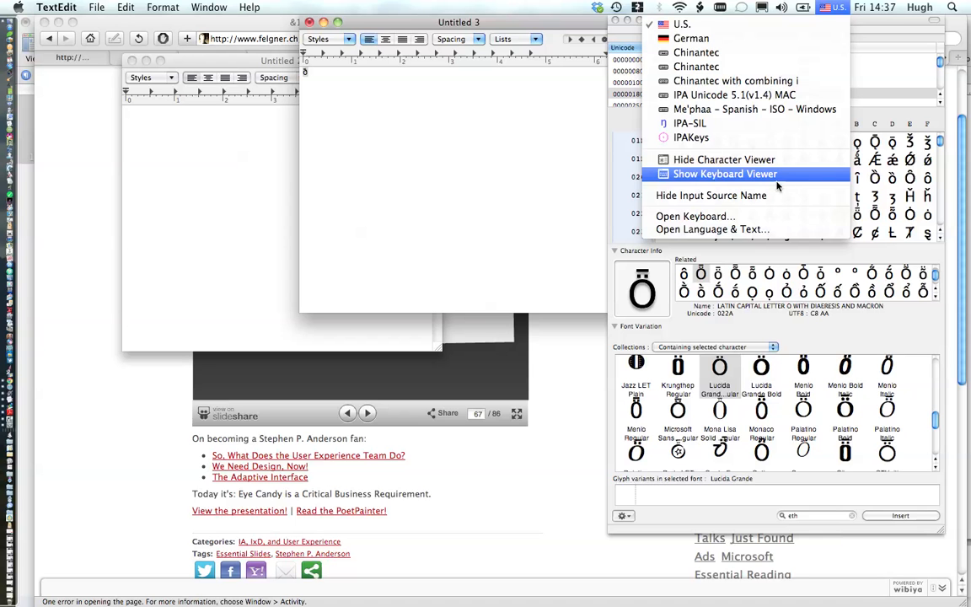
mouse_move(759, 174)
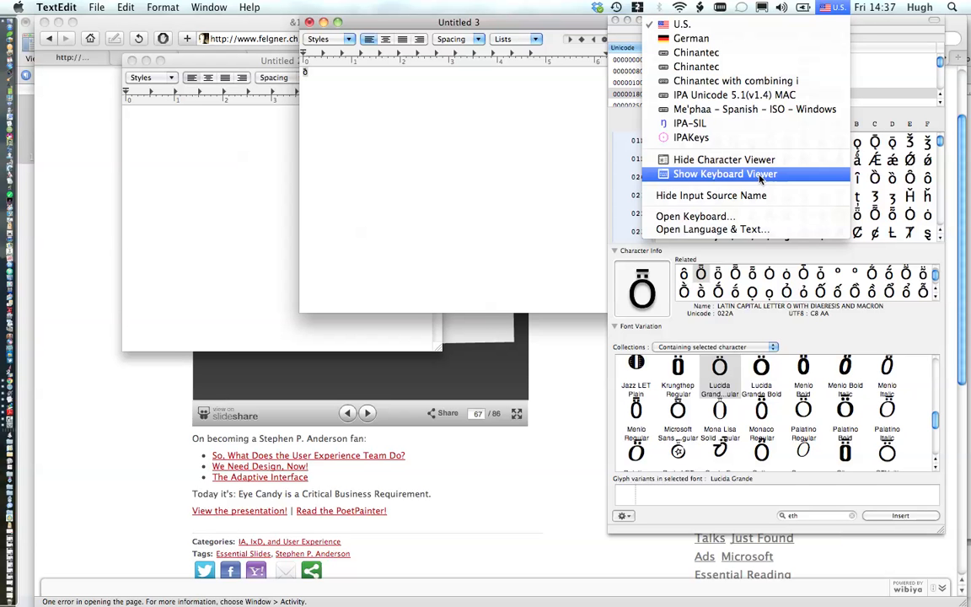
mouse_move(767, 178)
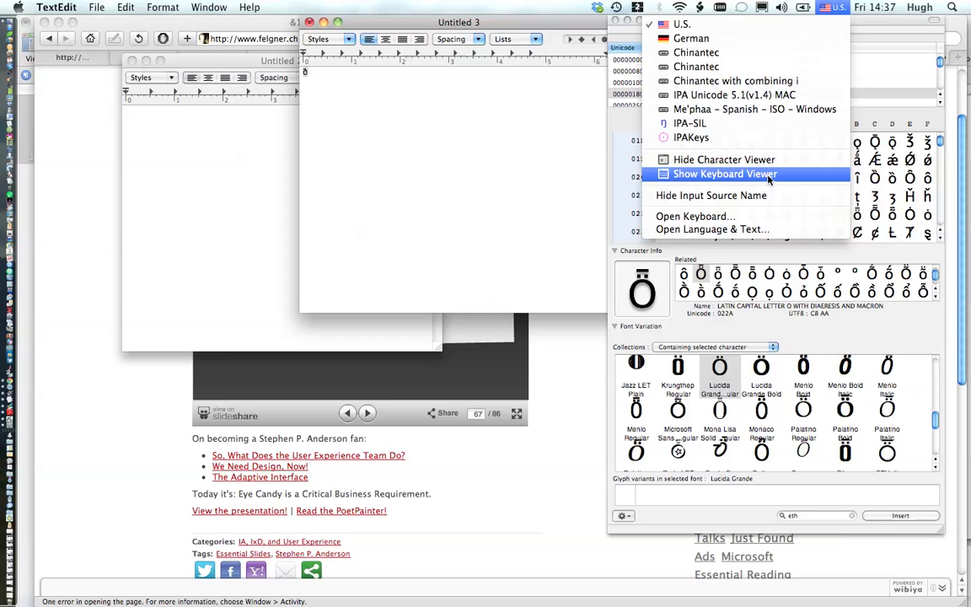
mouse_move(723, 159)
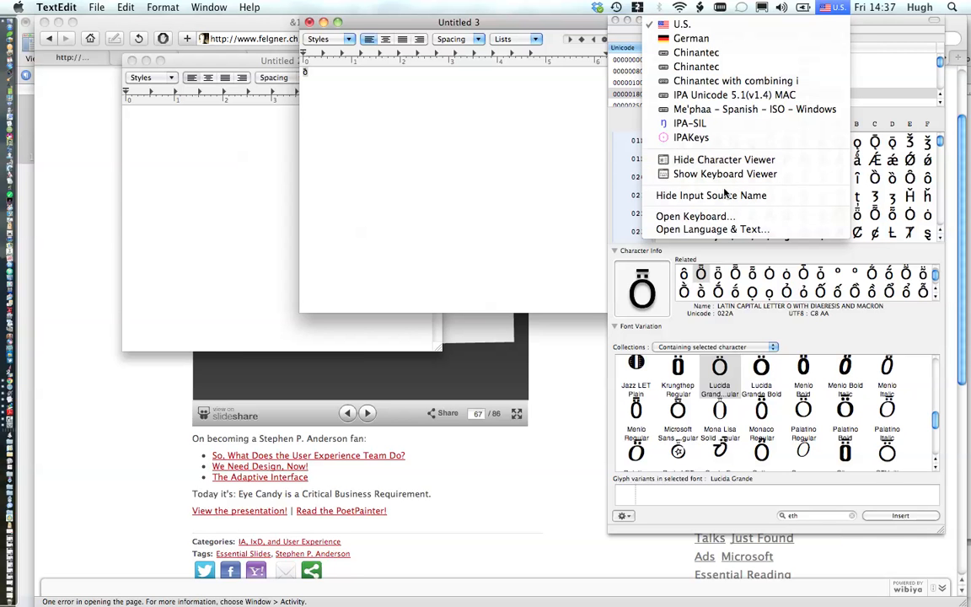
mouse_move(724, 159)
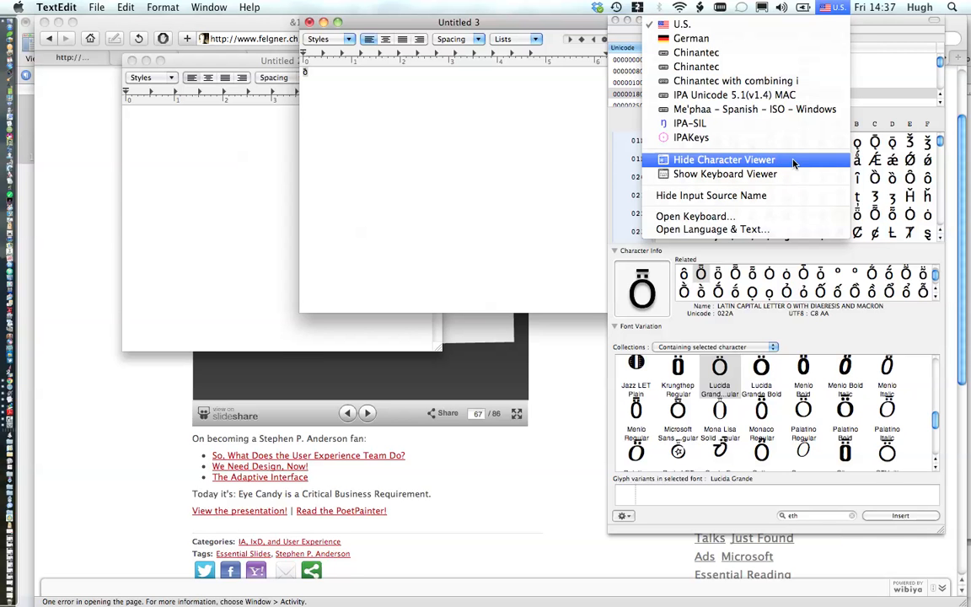
mouse_move(793, 165)
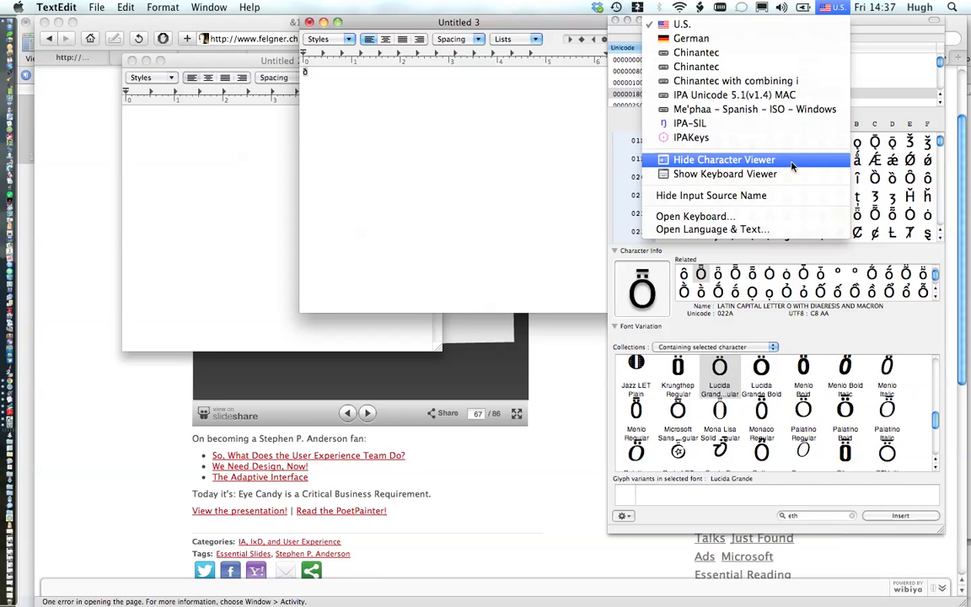
mouse_move(725, 174)
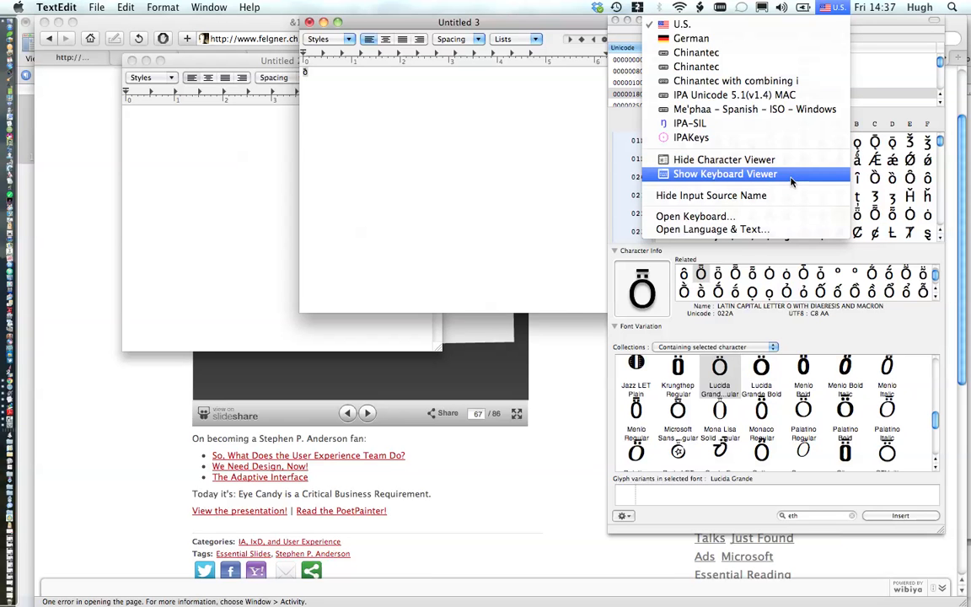
click(725, 174)
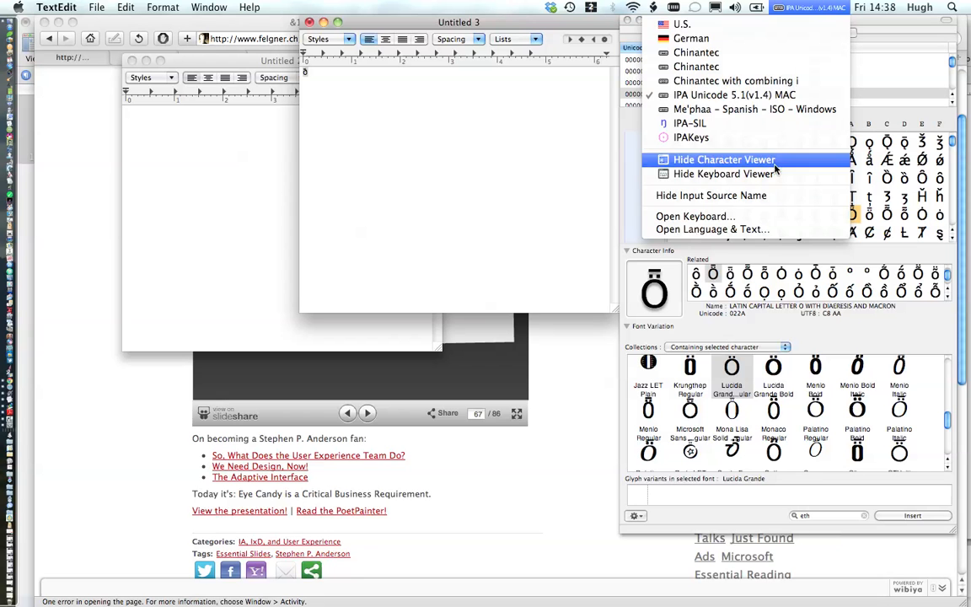
mouse_move(724, 174)
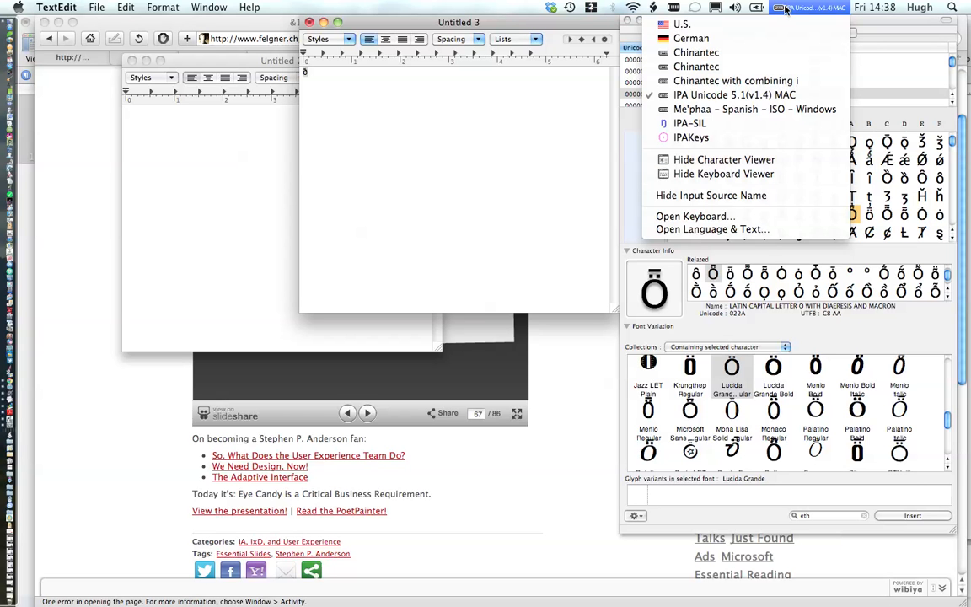
mouse_move(736, 80)
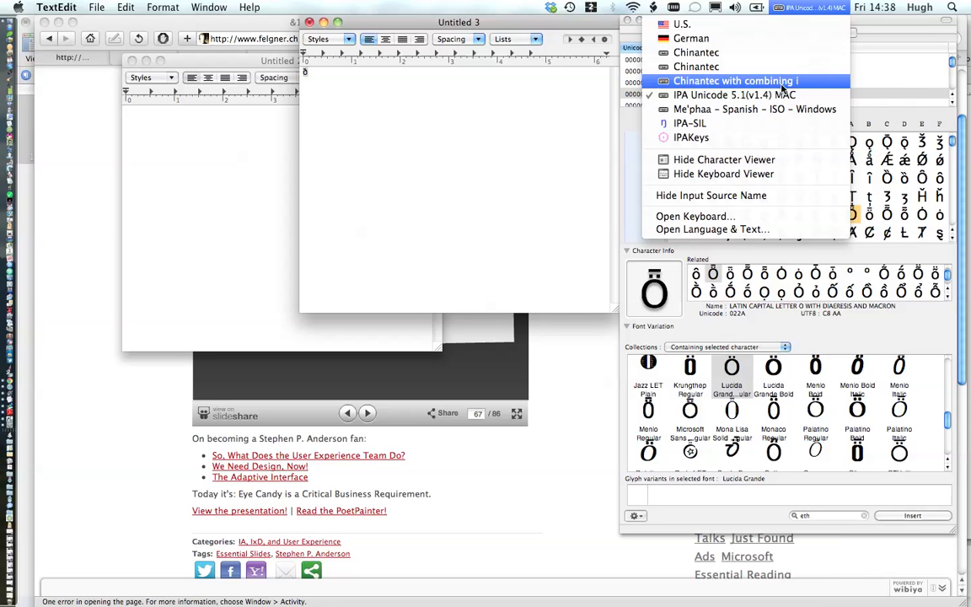
mouse_move(723, 174)
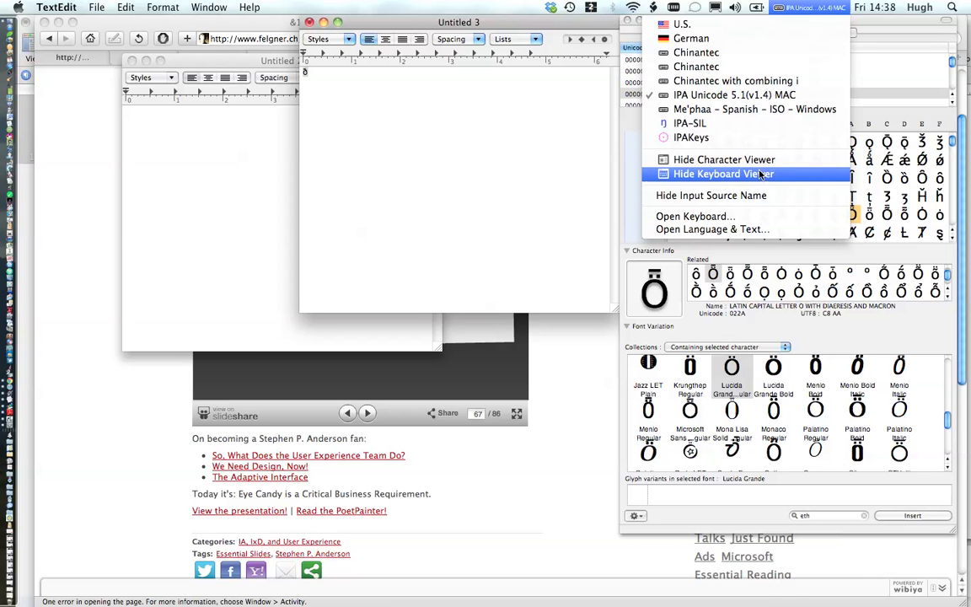
mouse_move(724, 160)
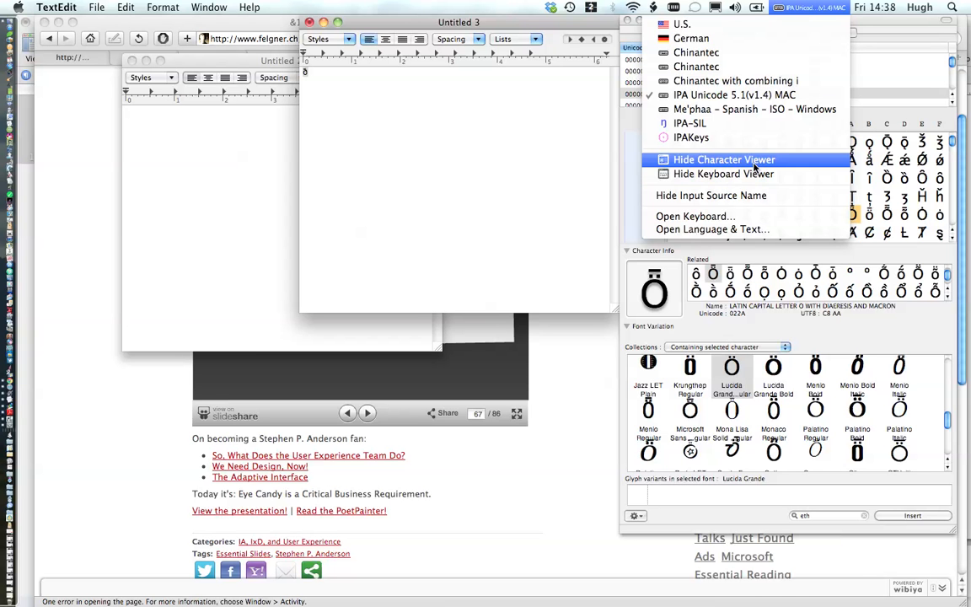
mouse_move(723, 174)
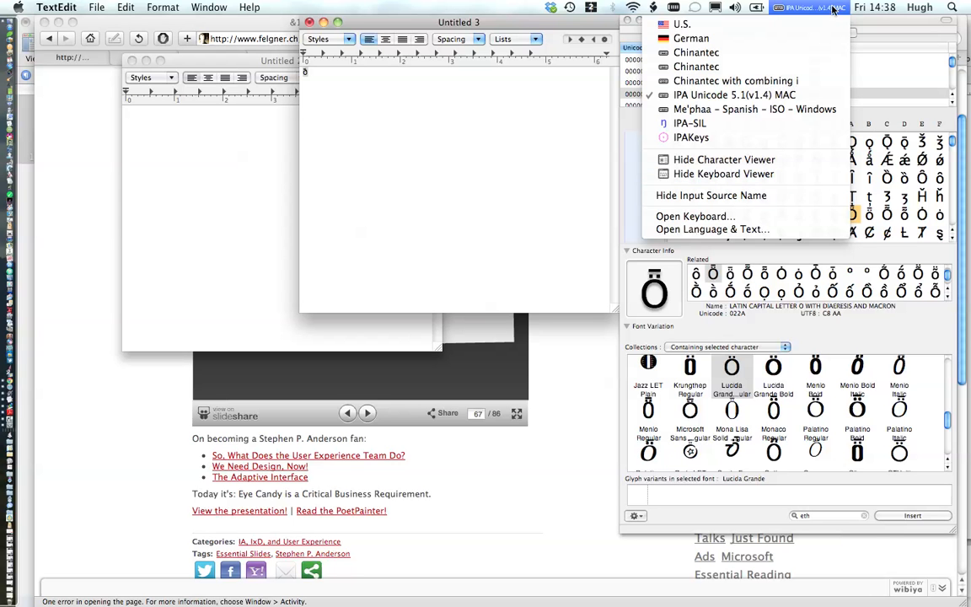
Close the Input menu to reveal the IPA Unicode 5.1(v1.4) MAC Keyboard Viewer.
click(811, 7)
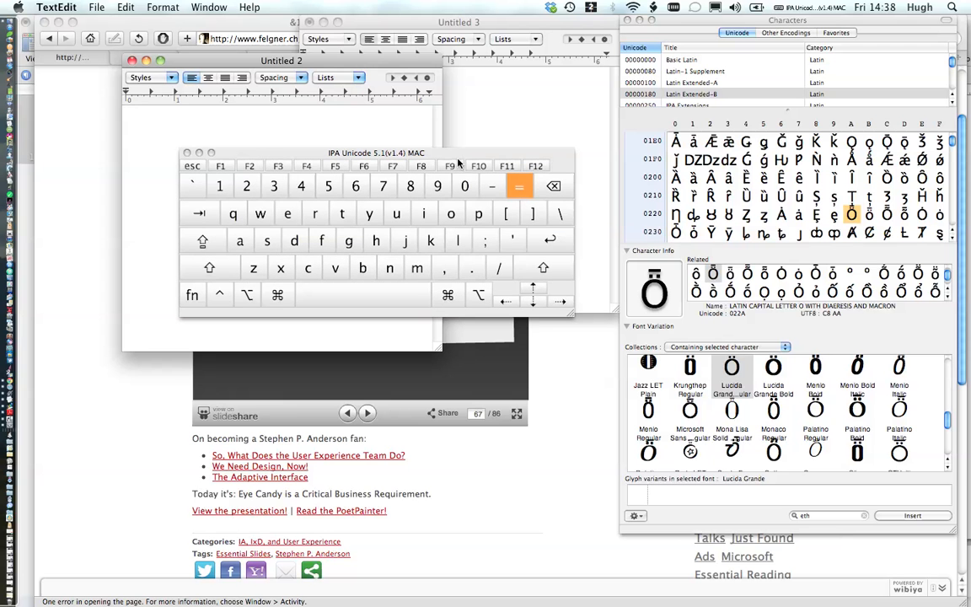
mouse_move(385, 261)
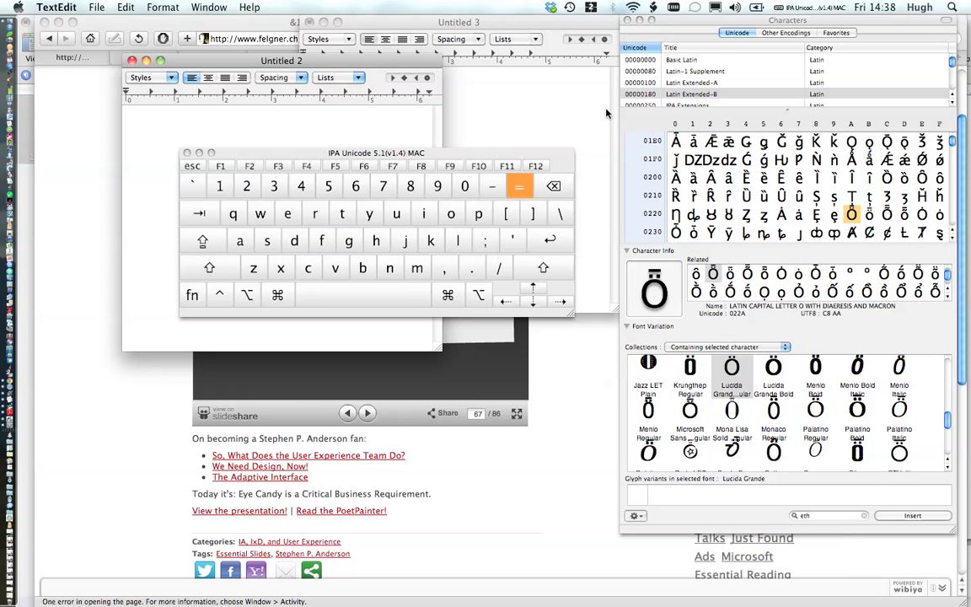
mouse_move(540, 162)
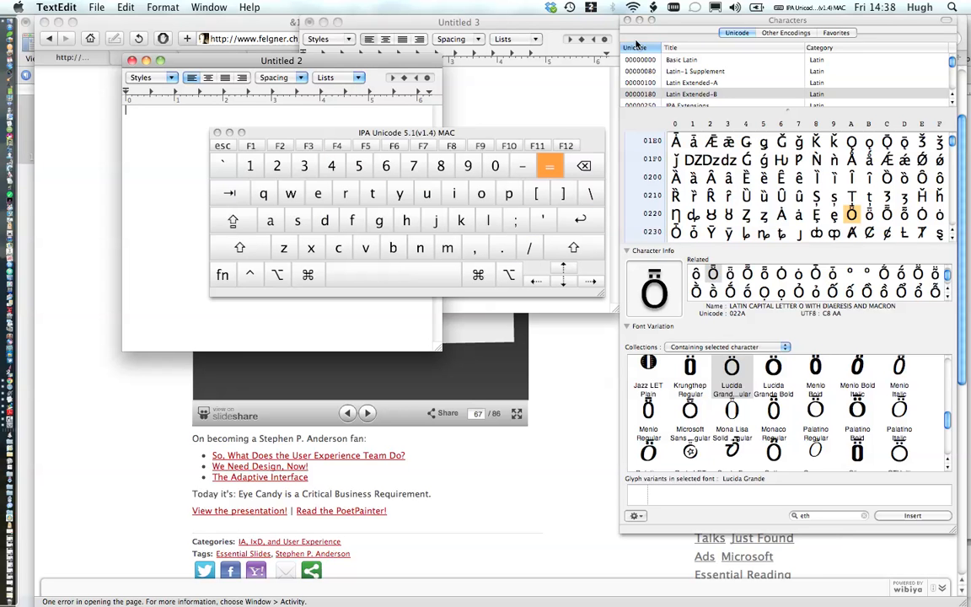
Switch the input source to IPA-SIL, then back to IPA Unicode 5.1(v1.4) MAC.
click(811, 7)
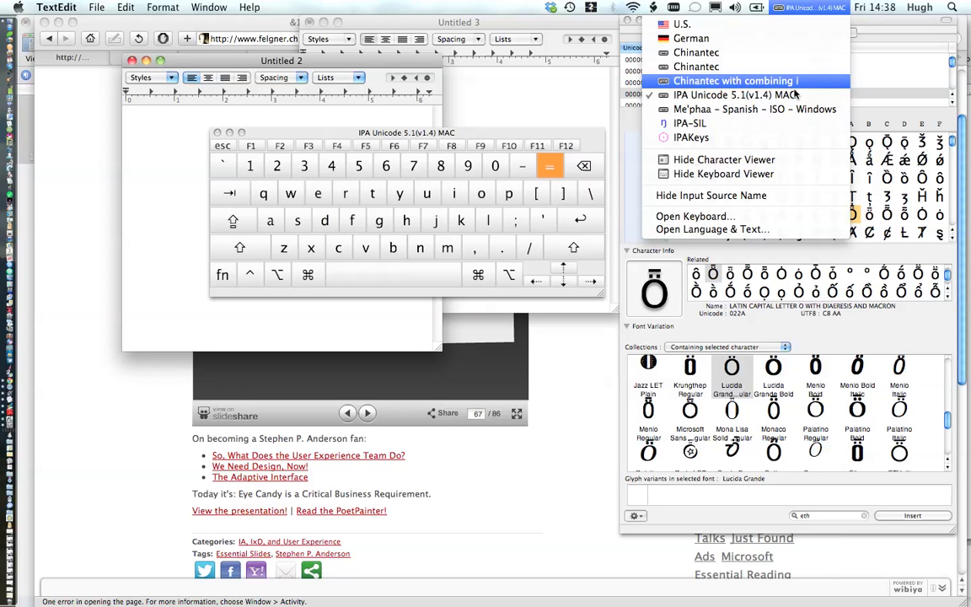
click(735, 95)
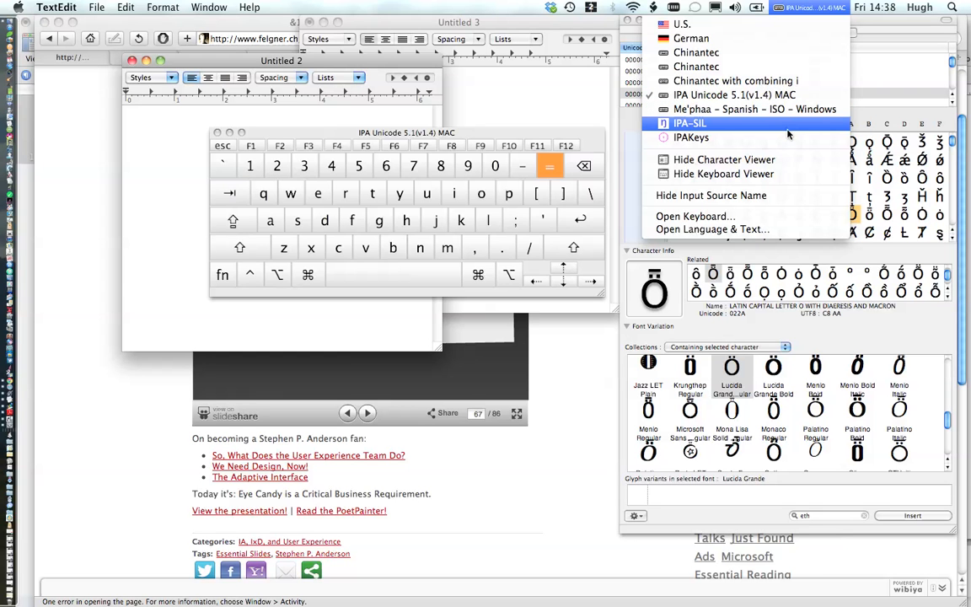
click(689, 123)
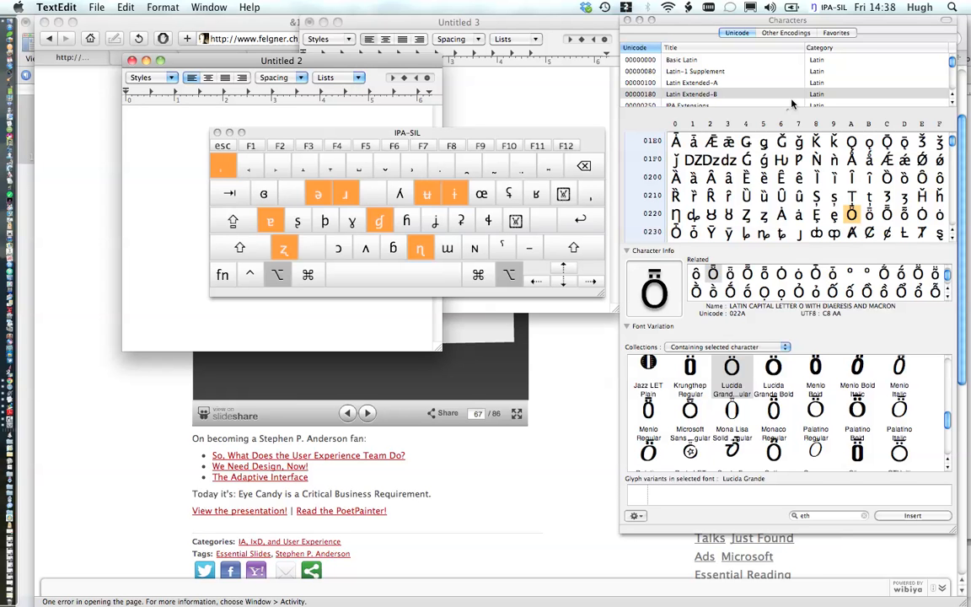
click(830, 7)
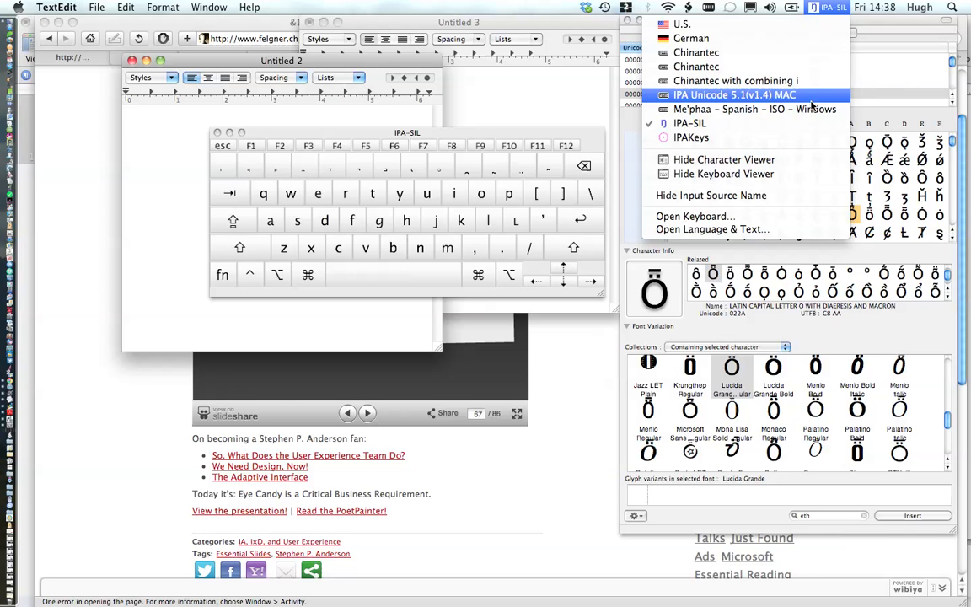
click(734, 95)
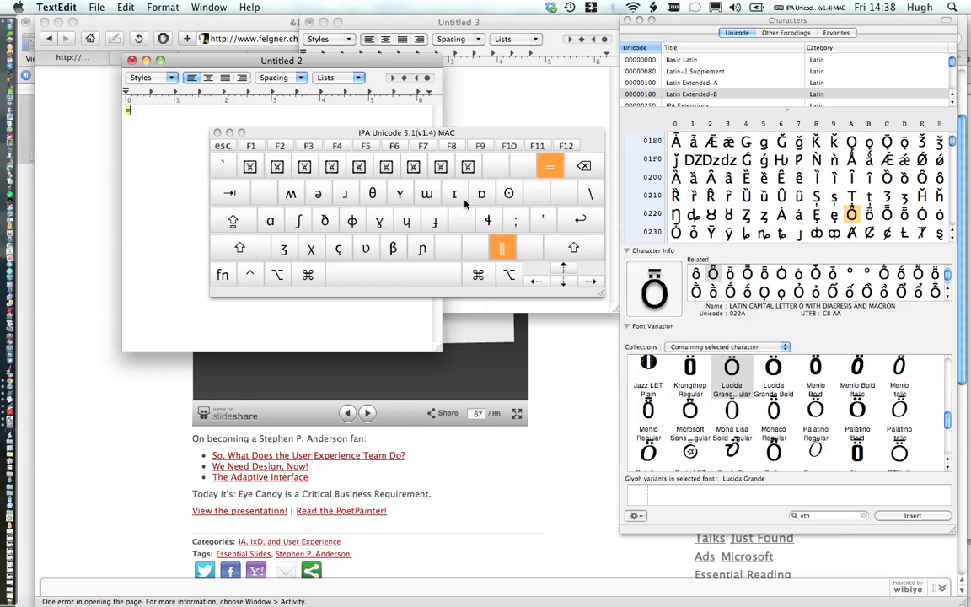
mouse_move(382, 160)
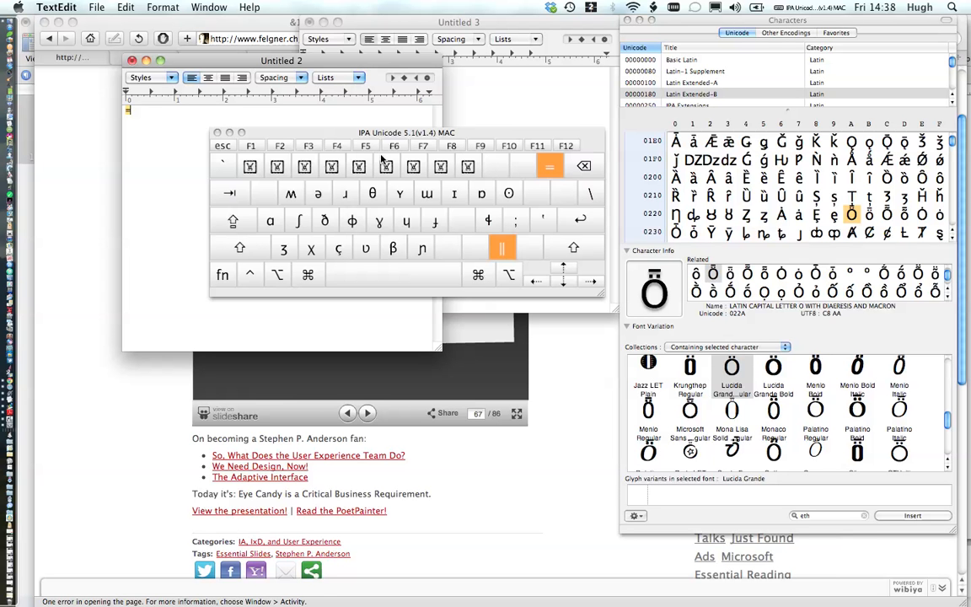
mouse_move(455, 205)
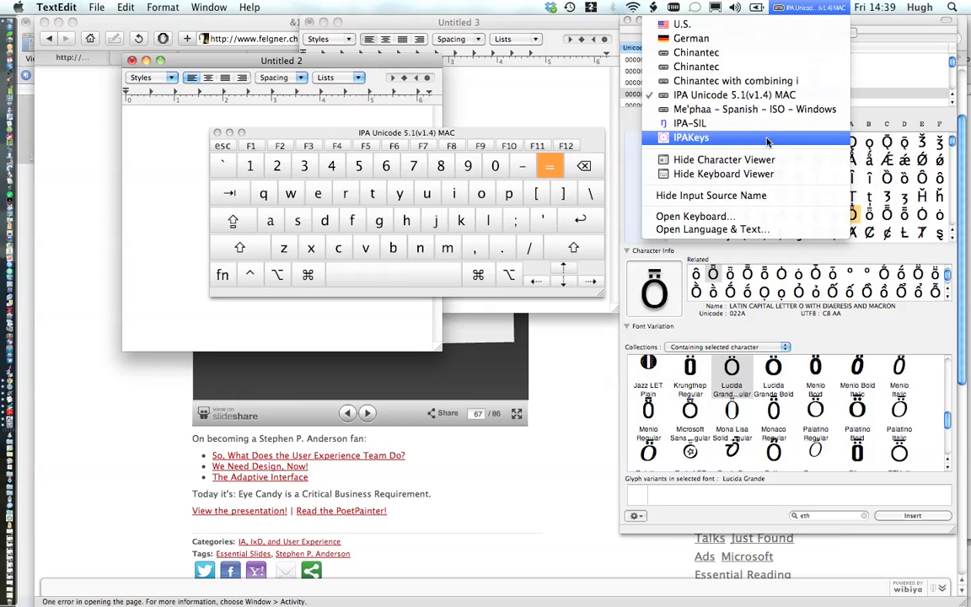
mouse_move(768, 123)
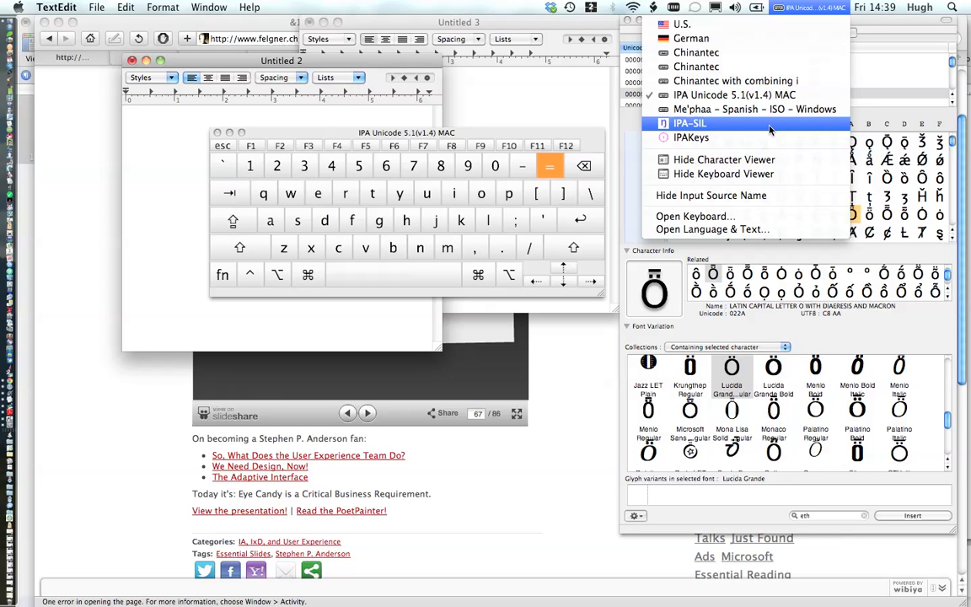
Reselect IPA Unicode 5.1(v1.4) MAC as the input source and close the Input menu.
click(735, 95)
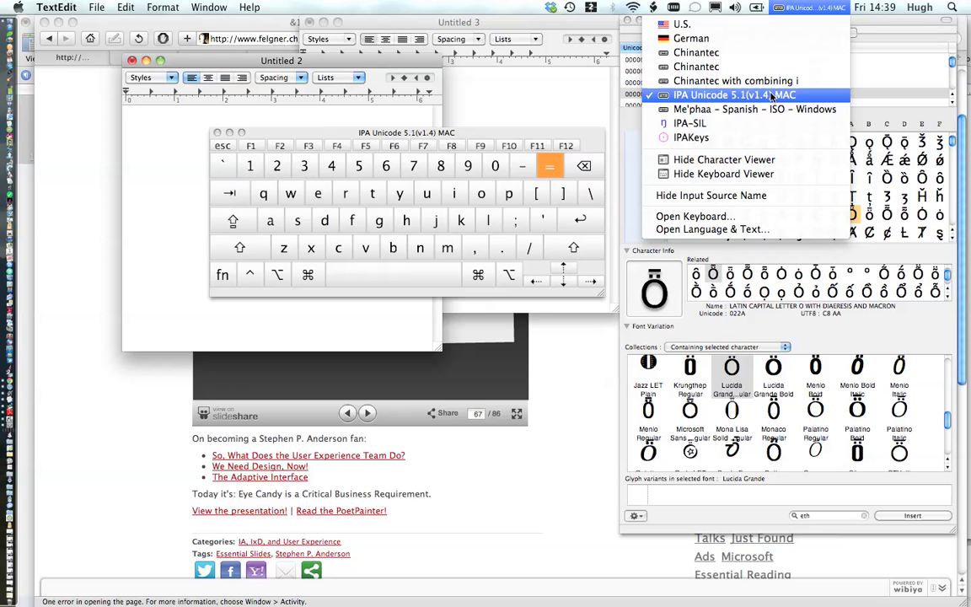
mouse_move(691, 137)
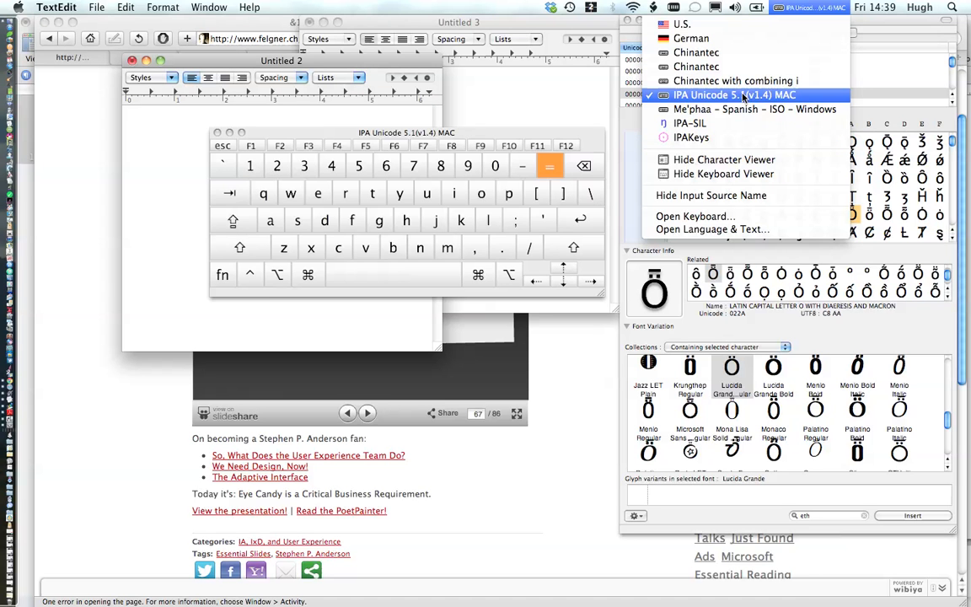
click(735, 94)
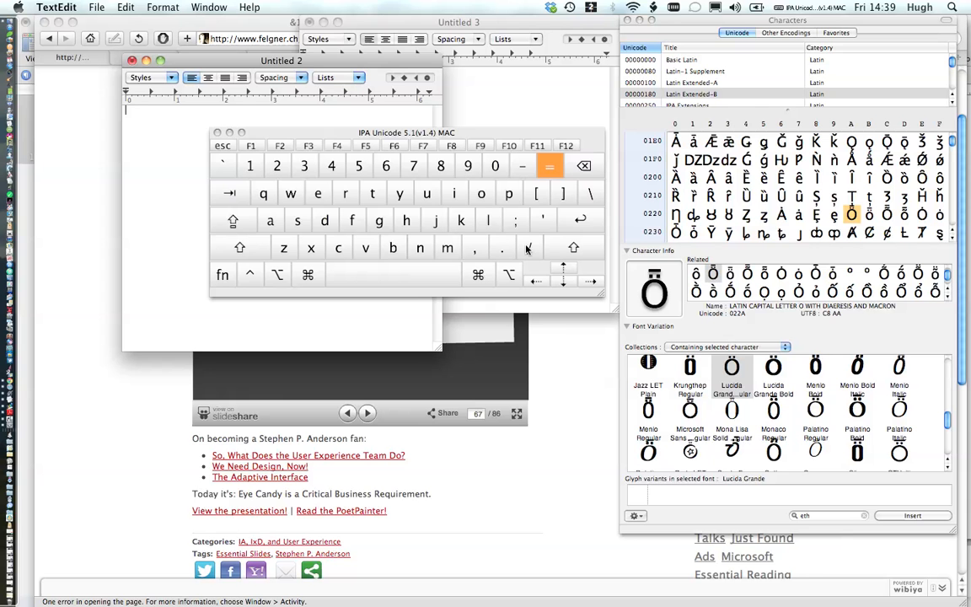